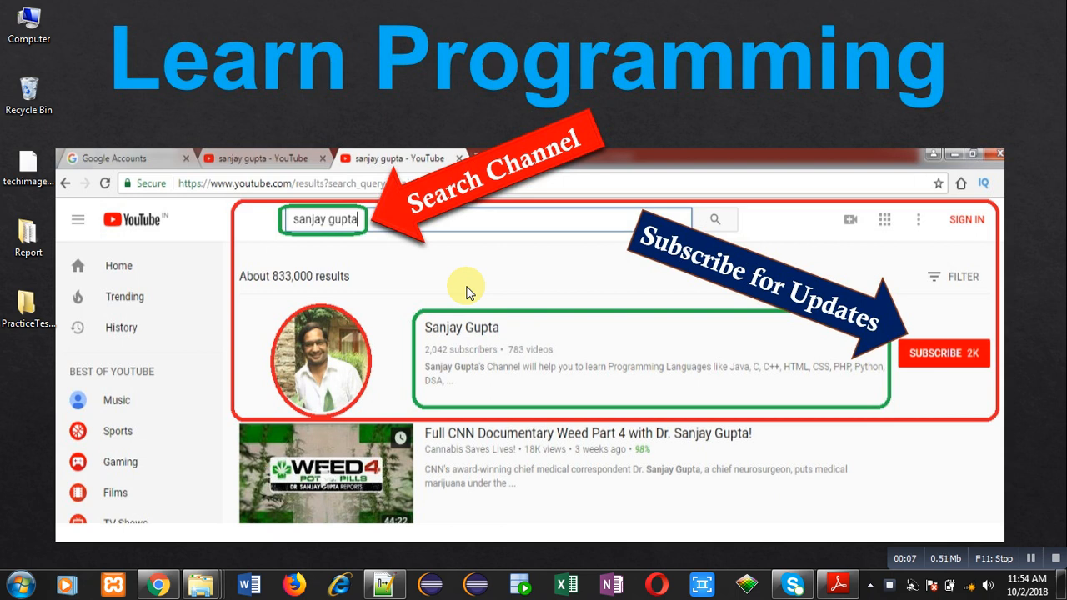
mouse_move(401, 450)
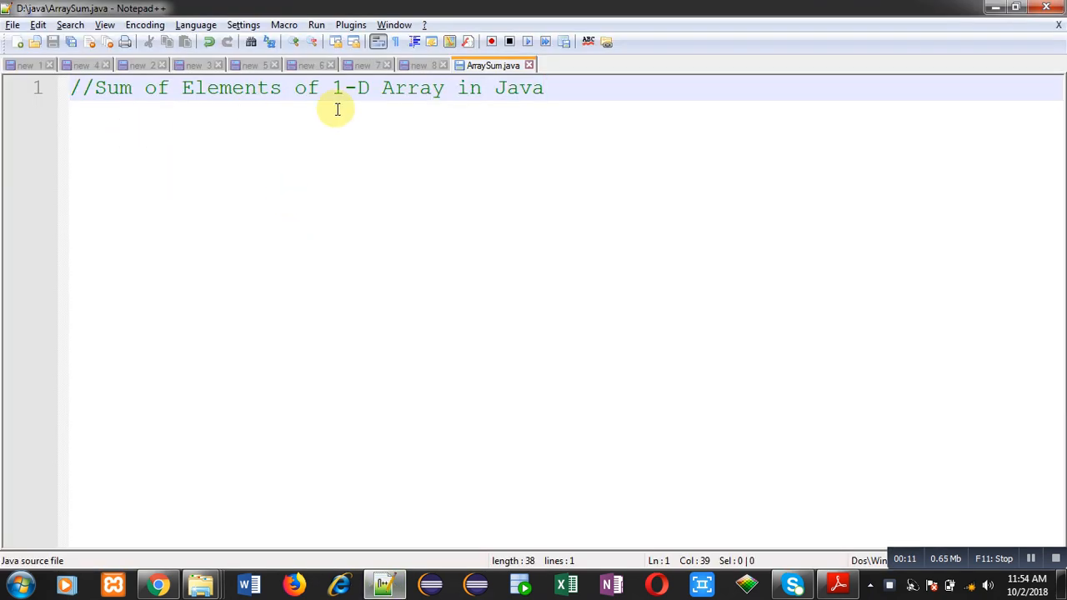
Add the line import java.util.Scanner; below the comment.
key(Enter)
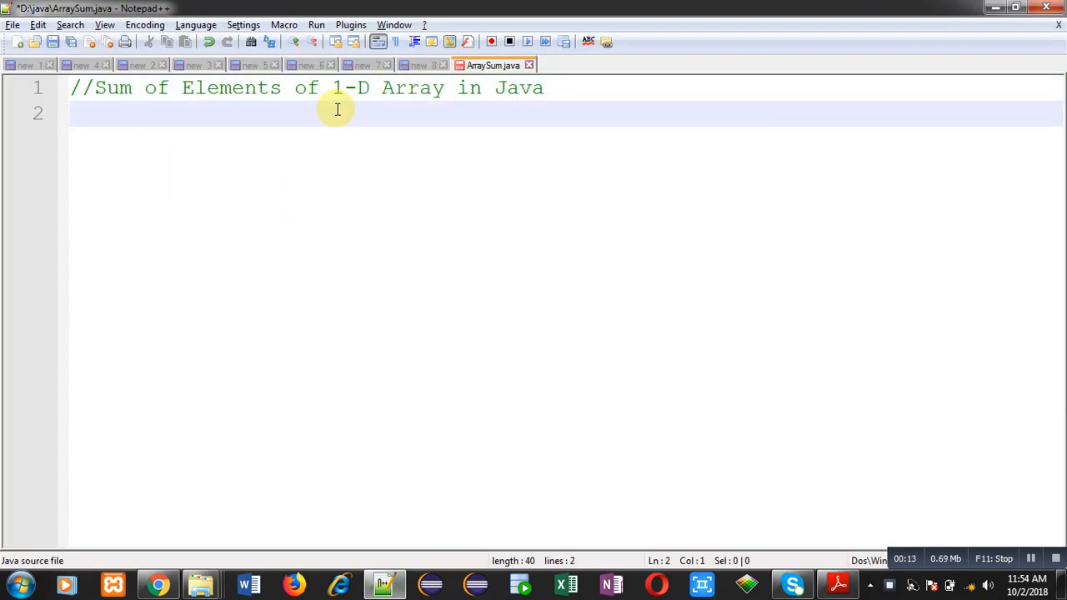
text(import java)
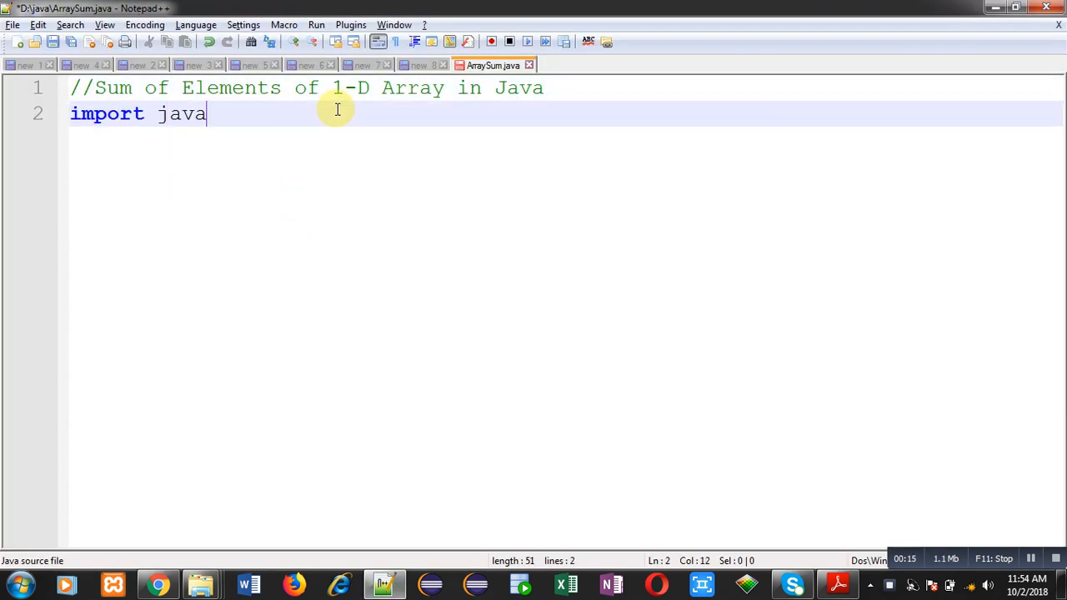
text(.util)
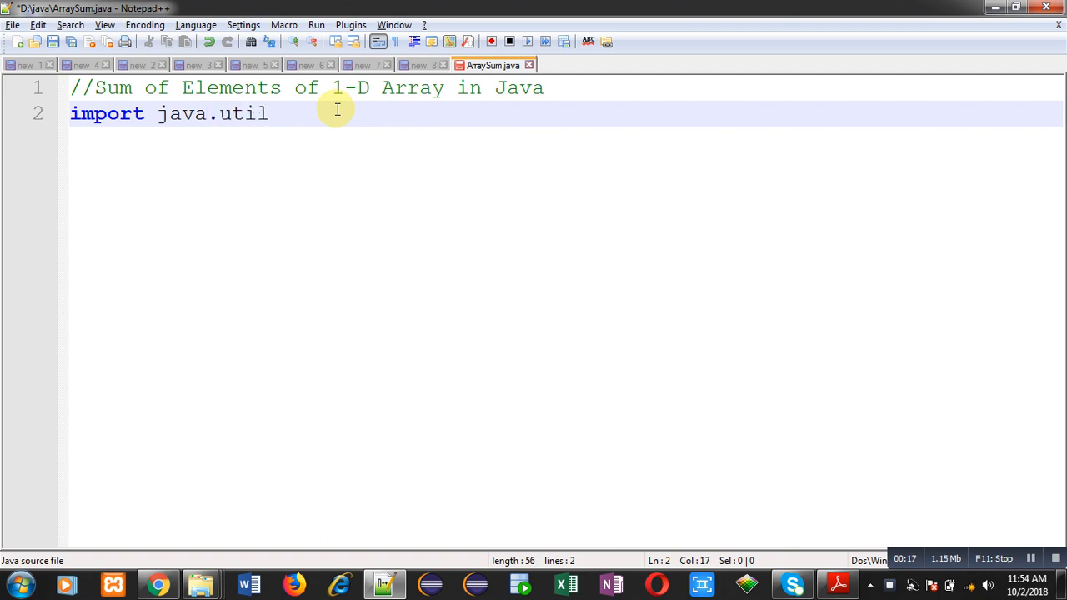
text(.Scanner;)
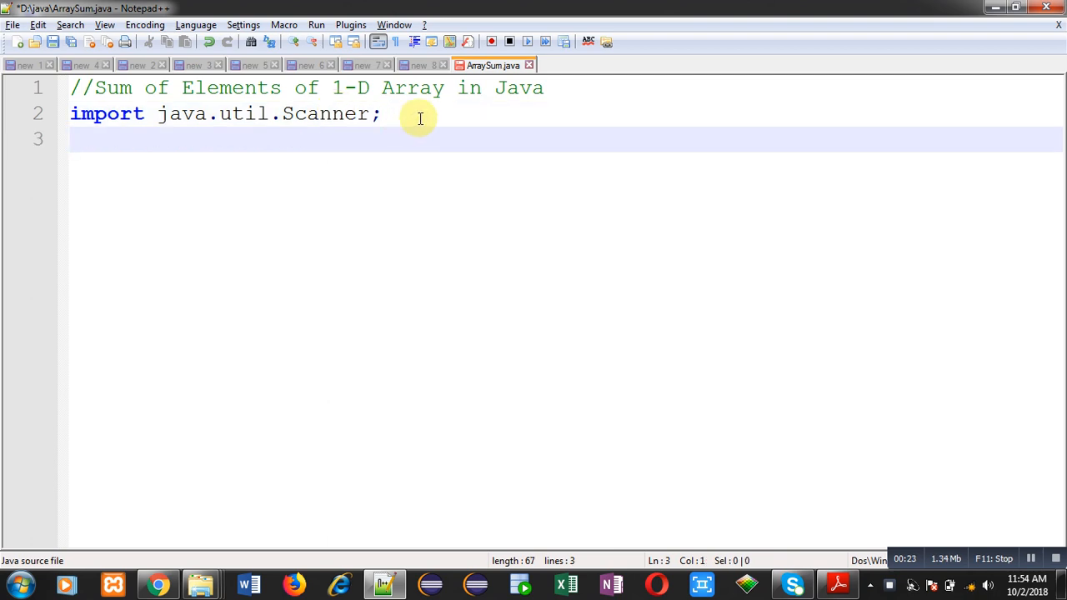
Declare public class ArraySum with the header public static void main(String args[]){.
text(pu)
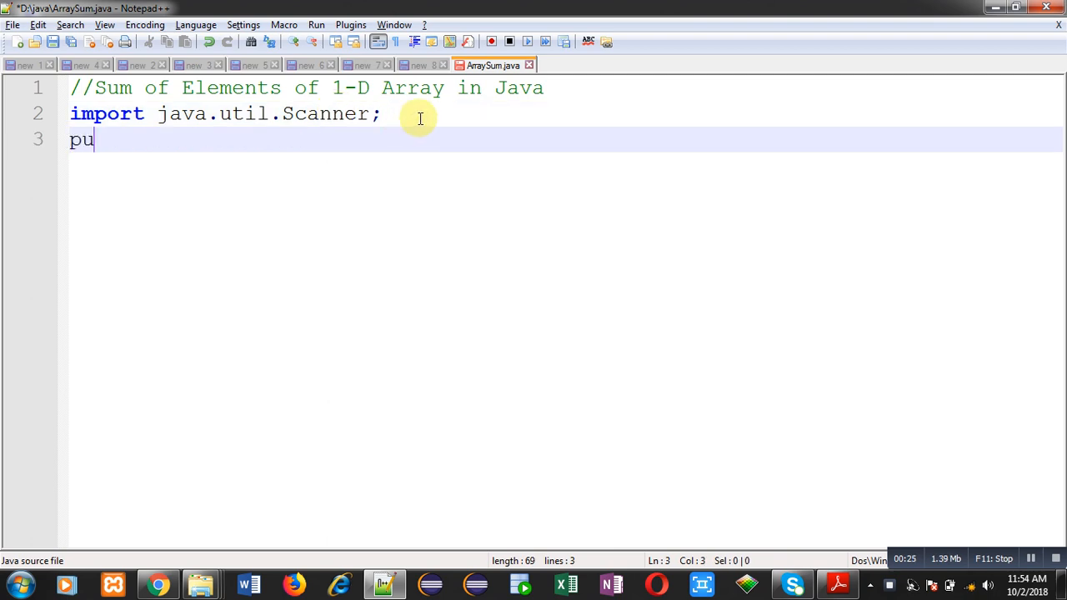
text(blic clas)
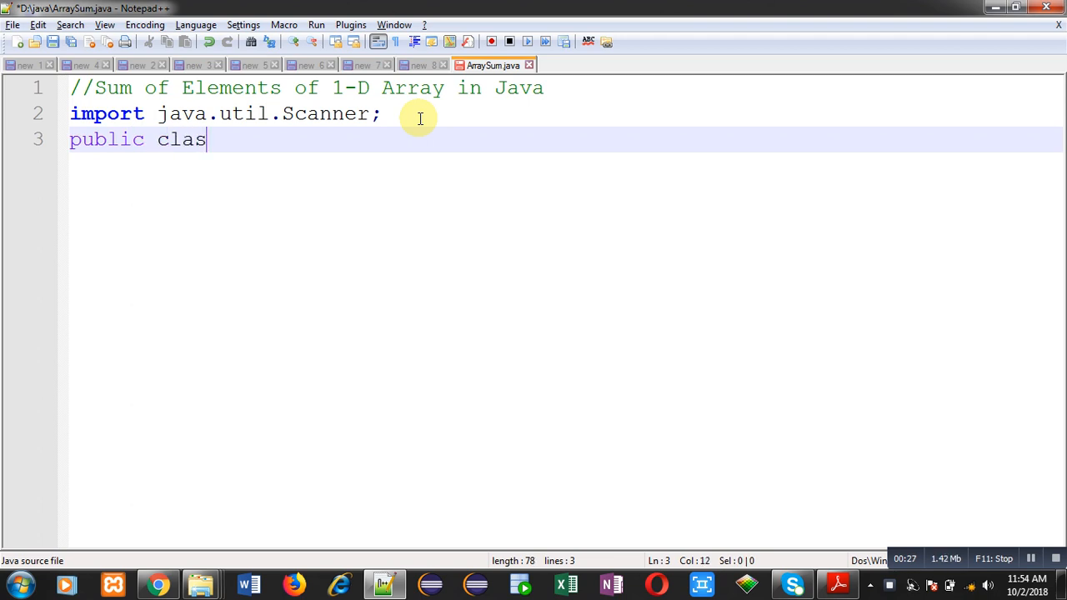
text(s ArraySum)
text({)
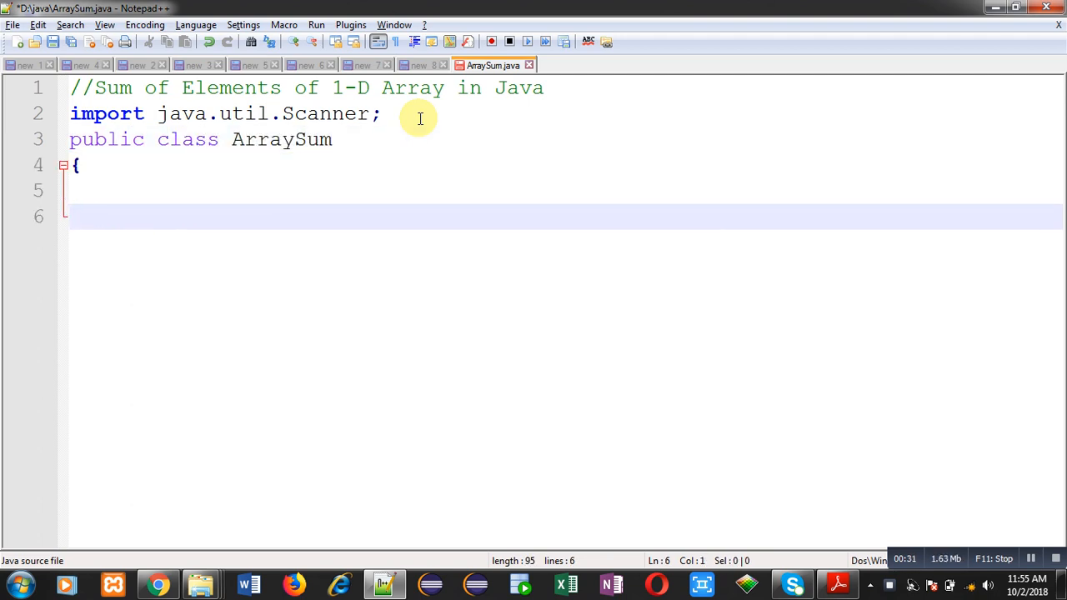
text(pub)
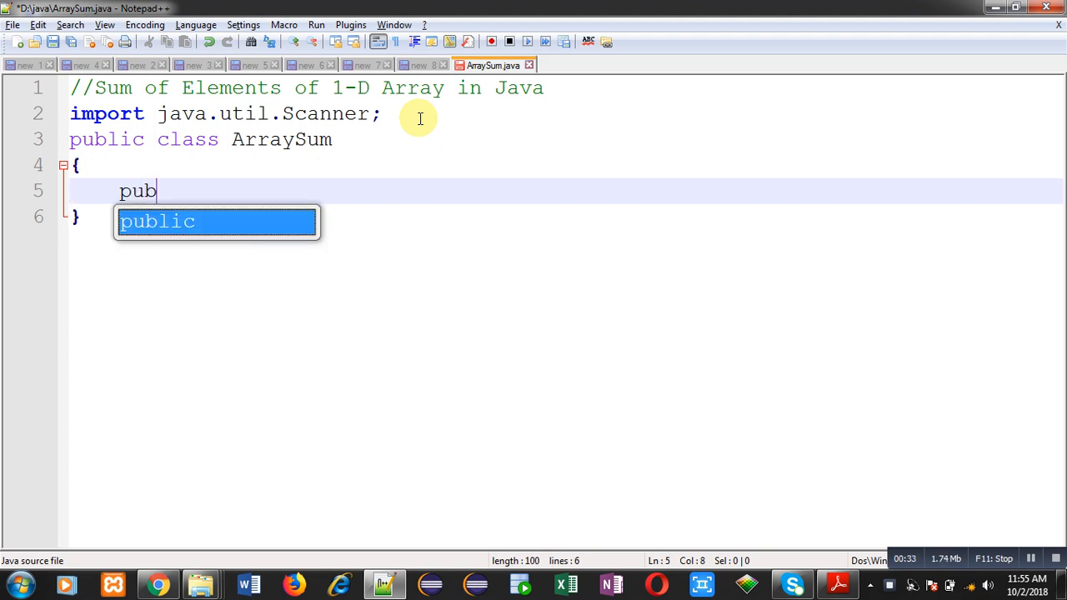
text(lic s)
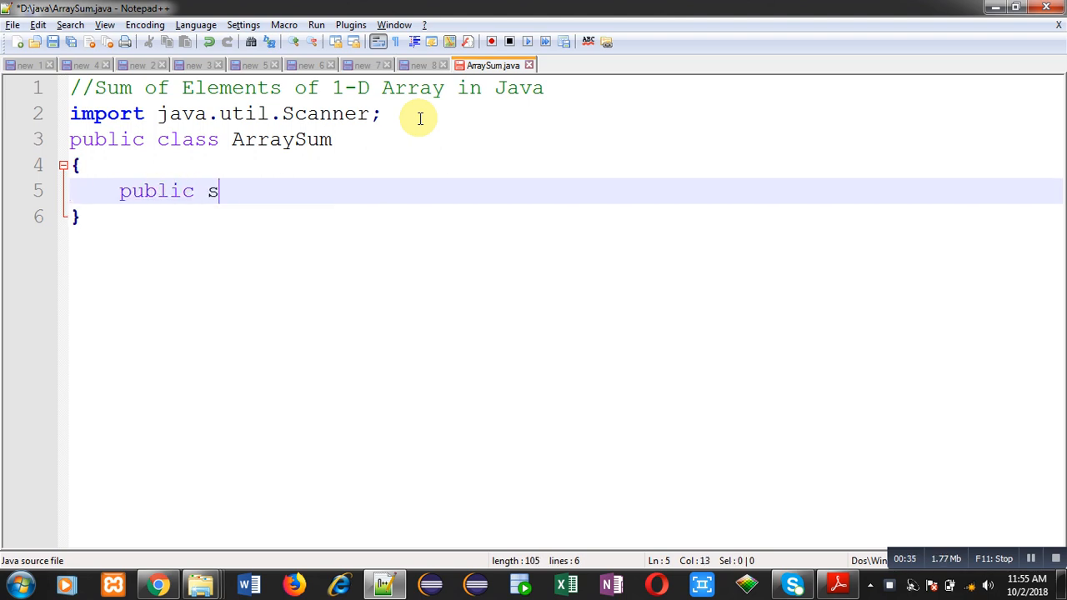
text(tatic void mai)
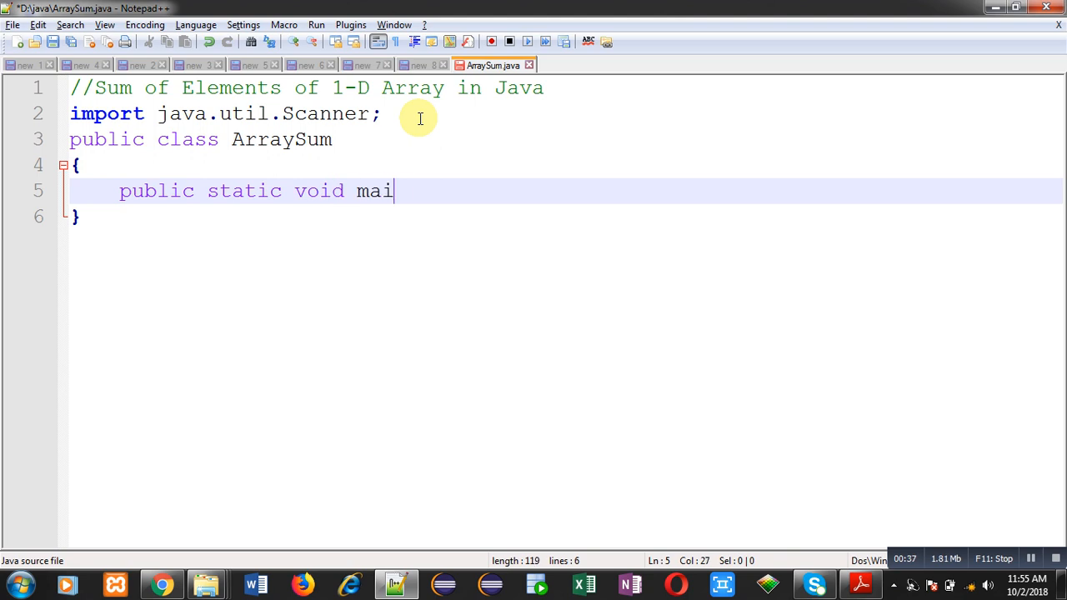
text(n(String ar)
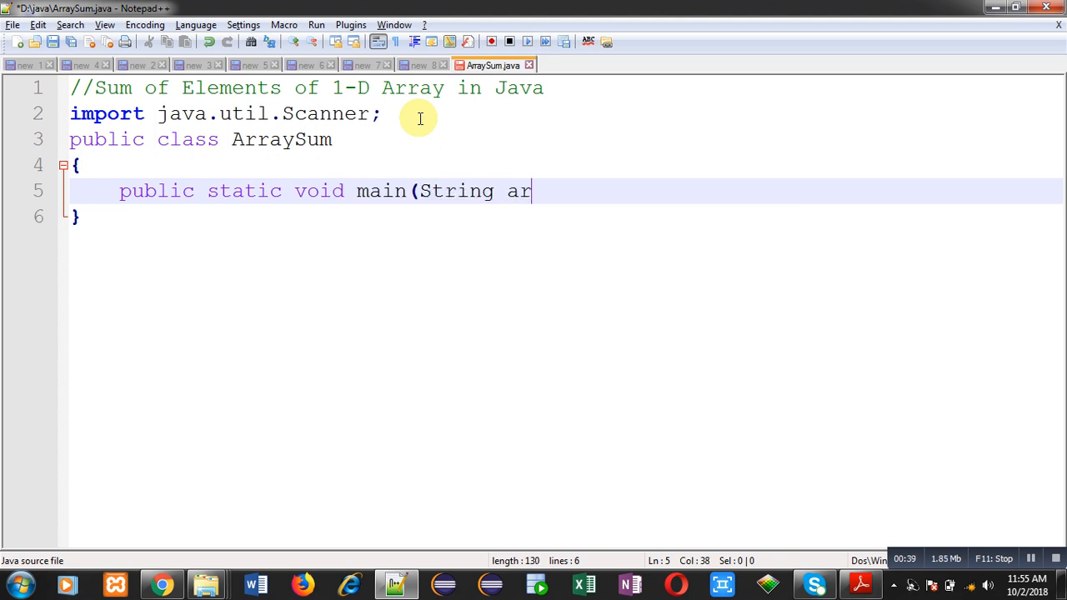
text(gs[]){)
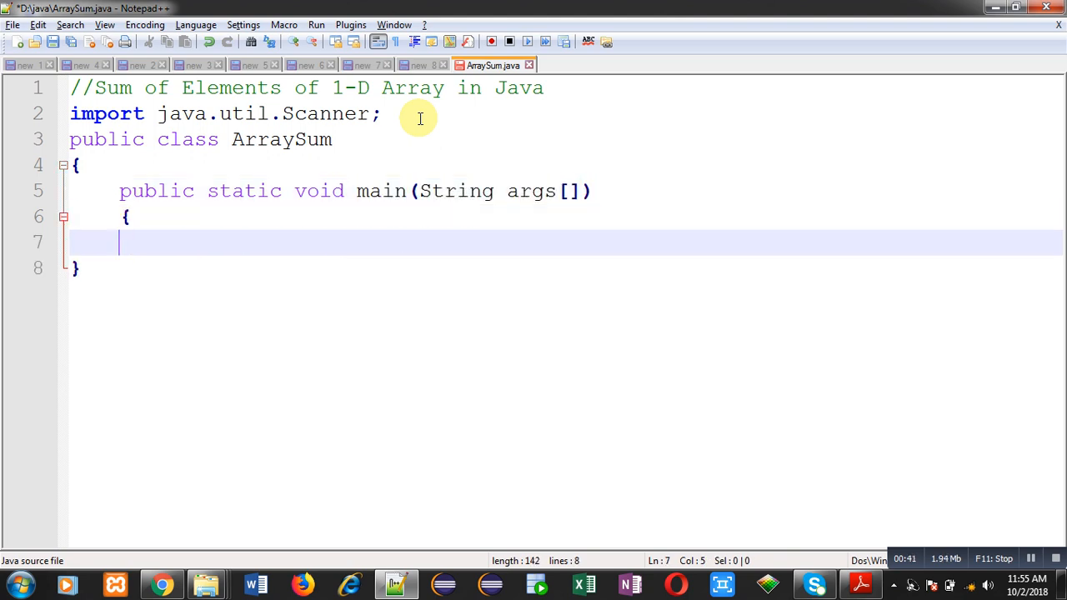
Close main's brace and declare int arr[],n,s=0,i; inside it.
text(})
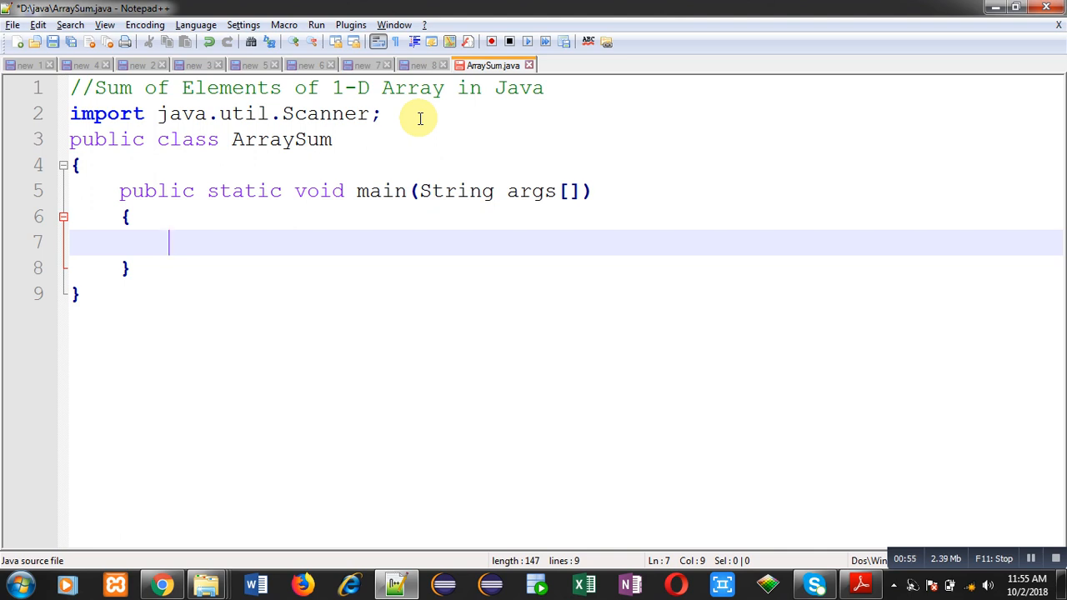
text(int a)
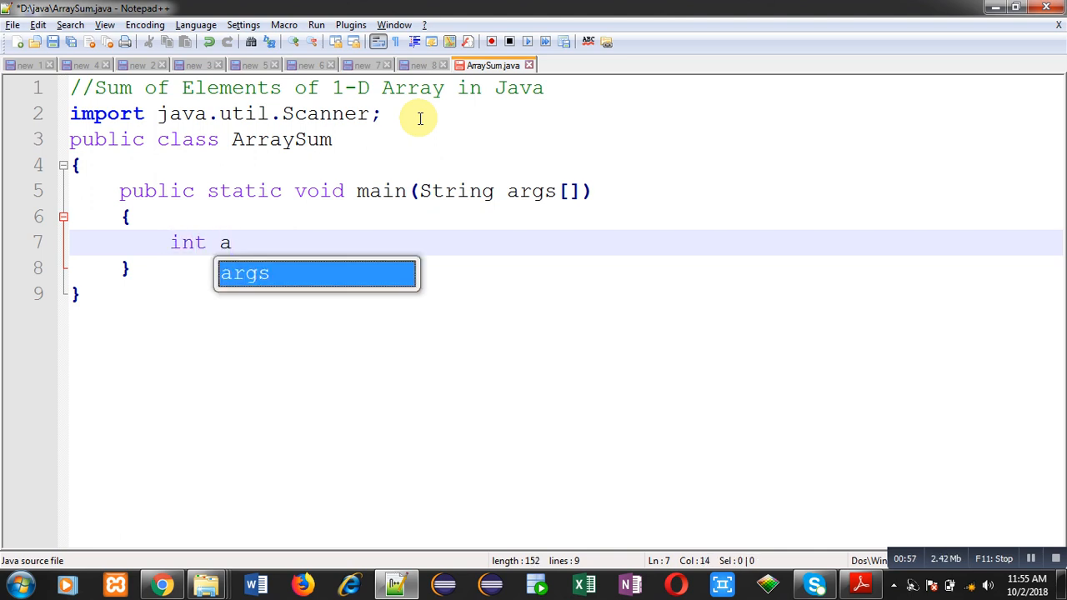
text(rr[])
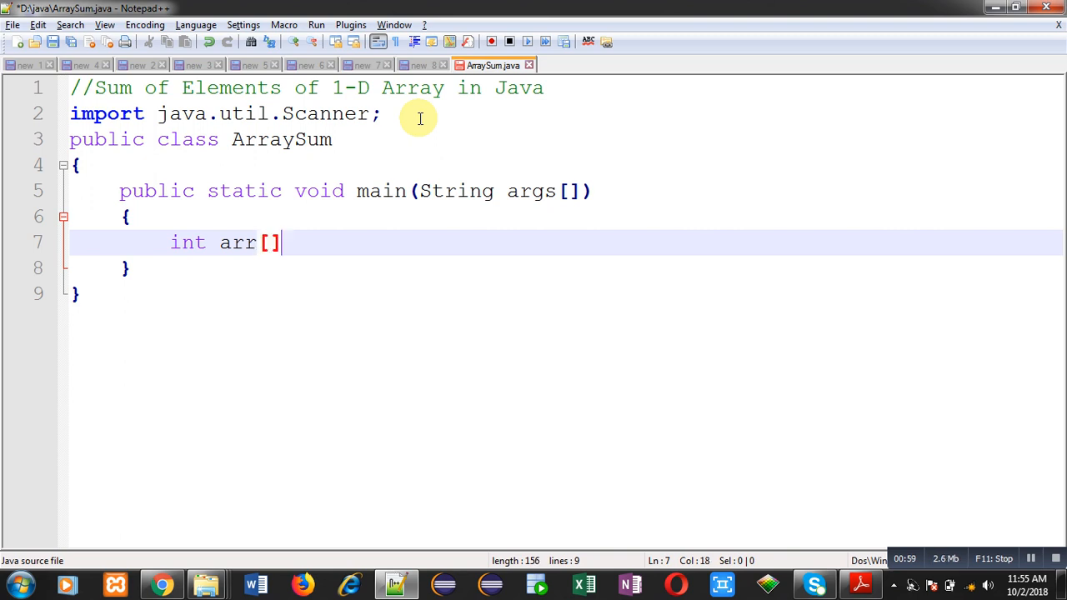
text(,n,)
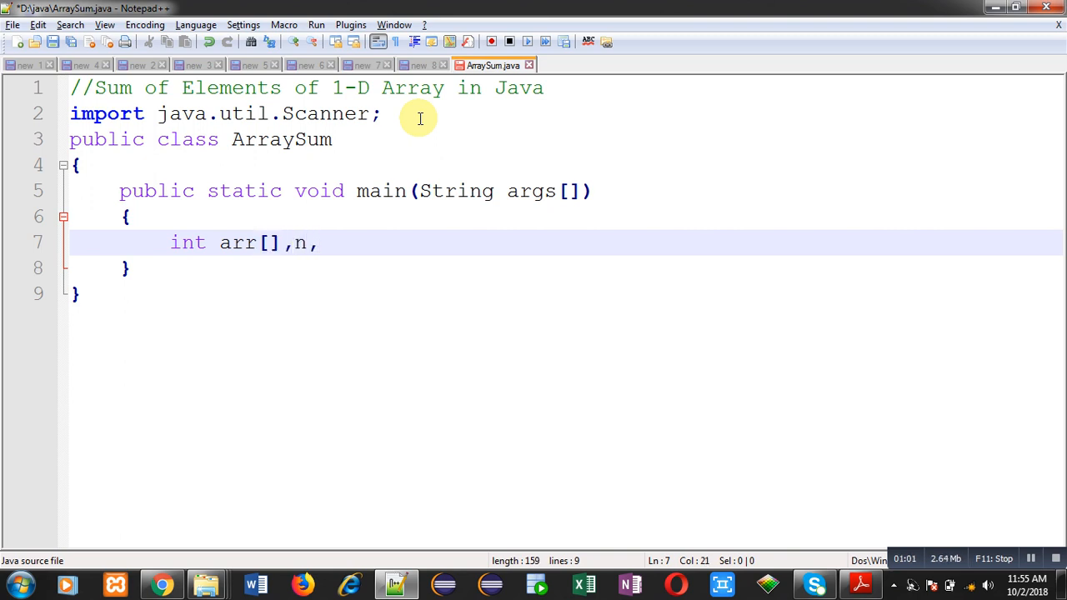
text(s=0,)
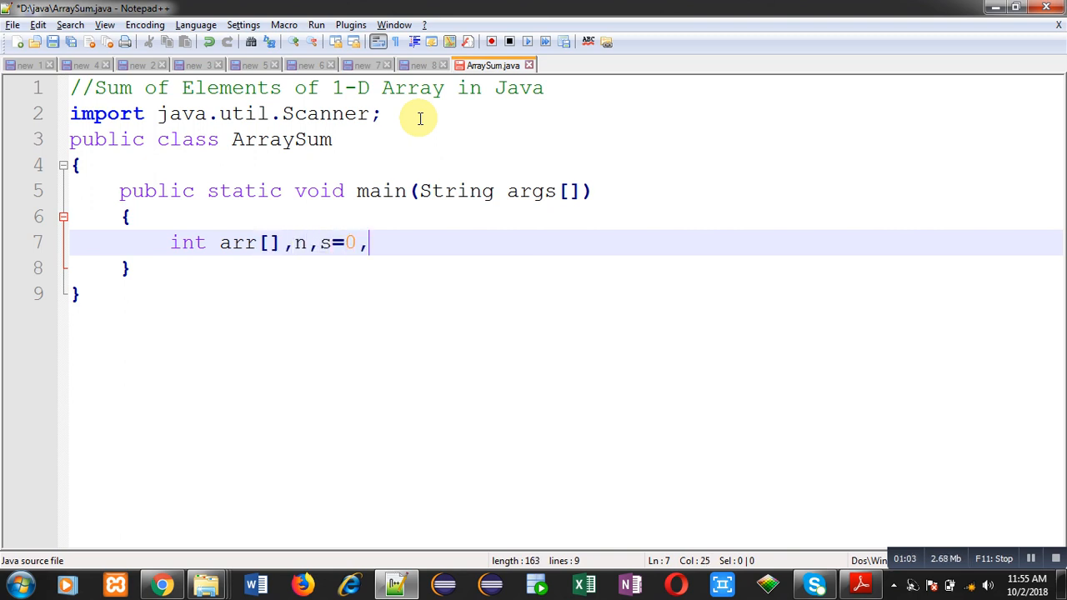
text(i;)
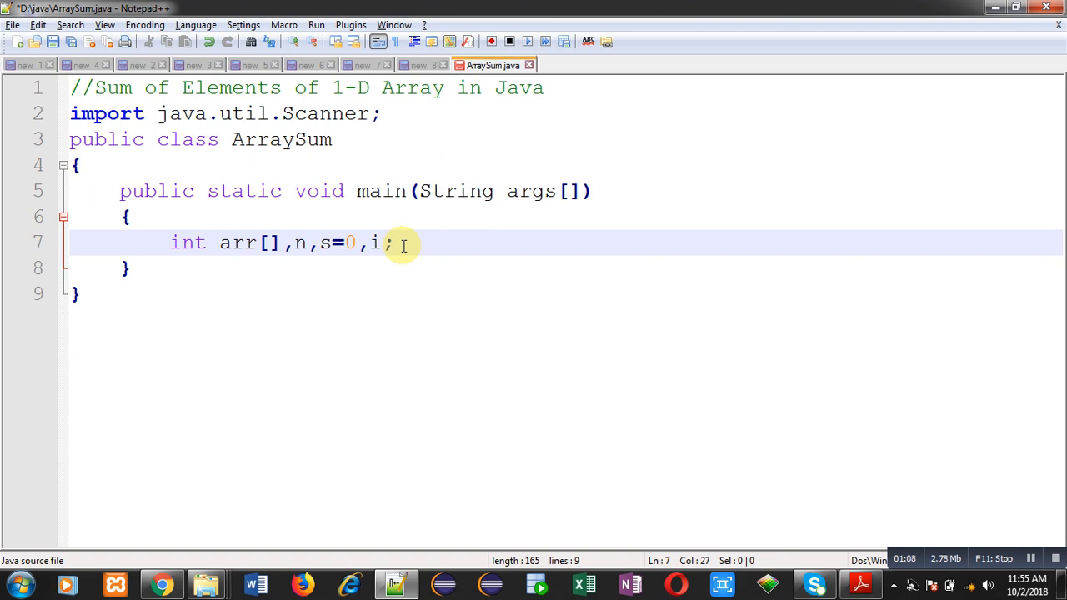
Declare Scanner input = new Scanner(System.in); to read from the console.
text(Scanner input)
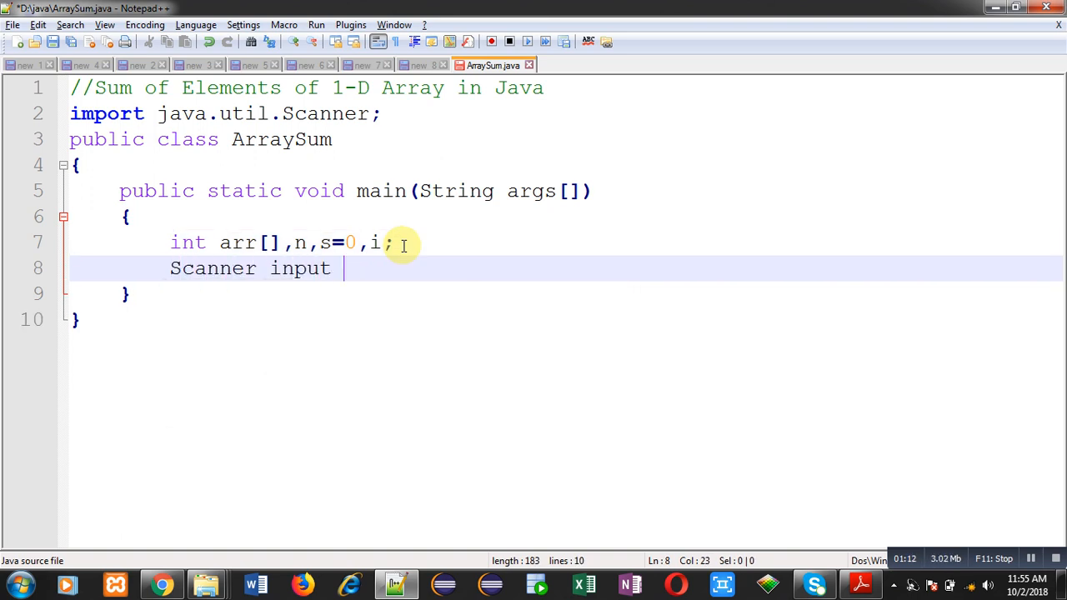
text(=)
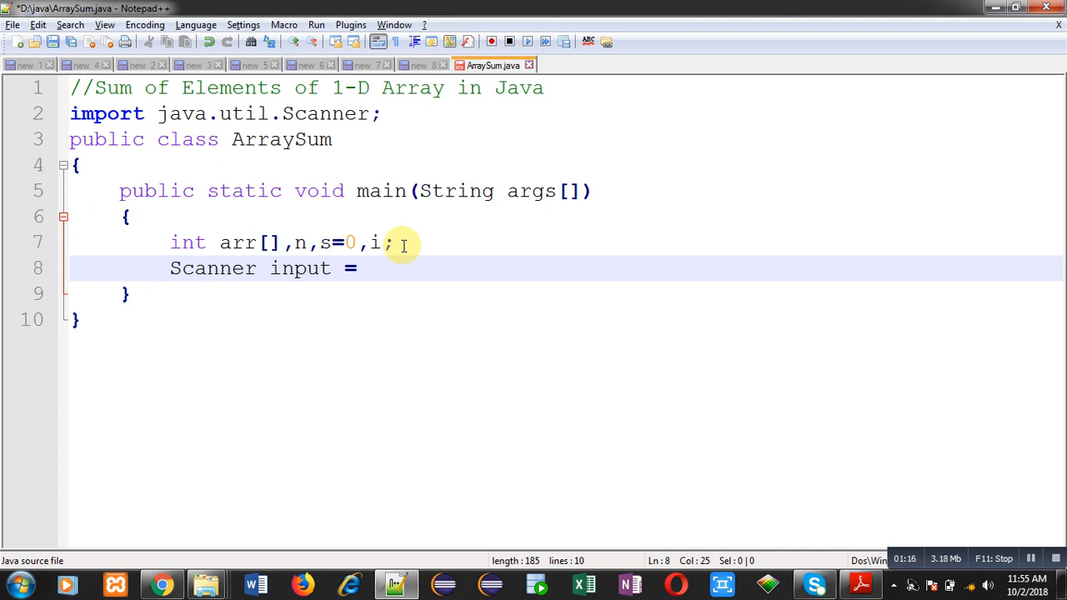
text(new Scanner)
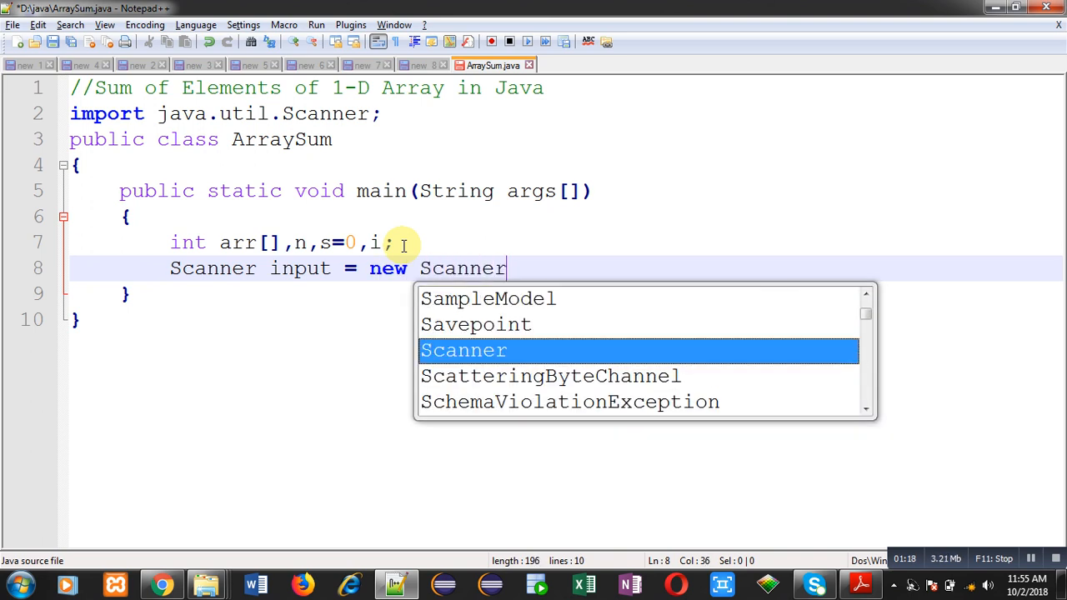
text((System.in);)
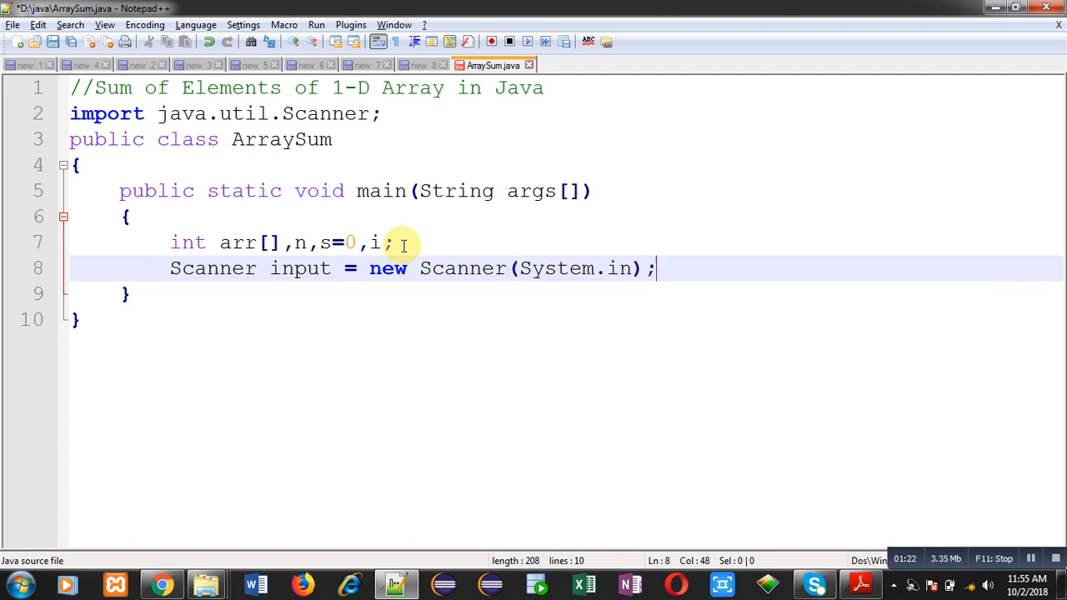
double_click(300, 267)
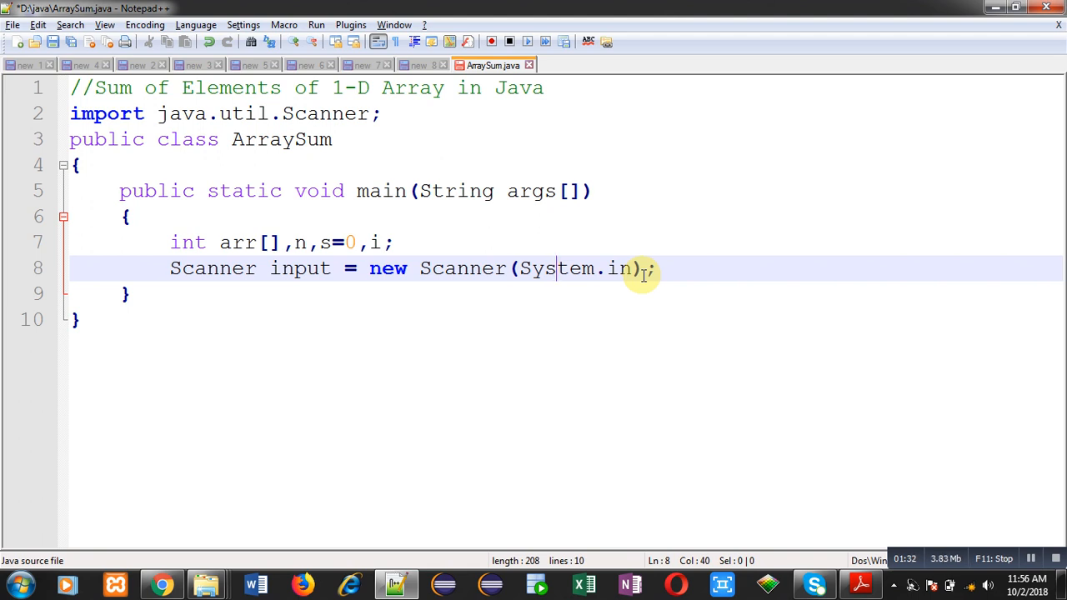
Print the "Enter Size of Array" prompt with System.out.println.
key(Enter)
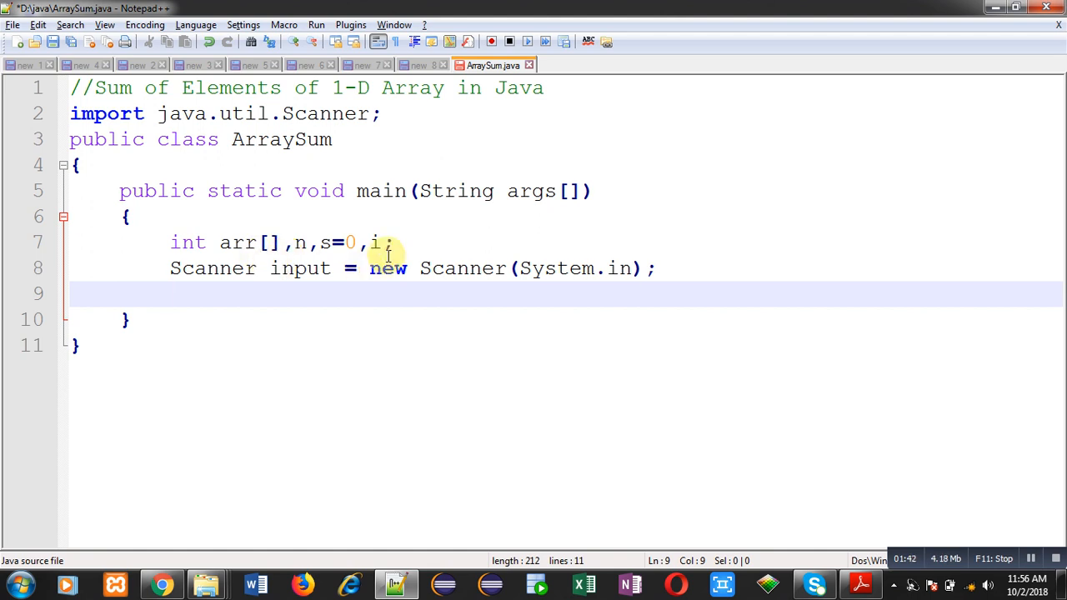
text(Syste)
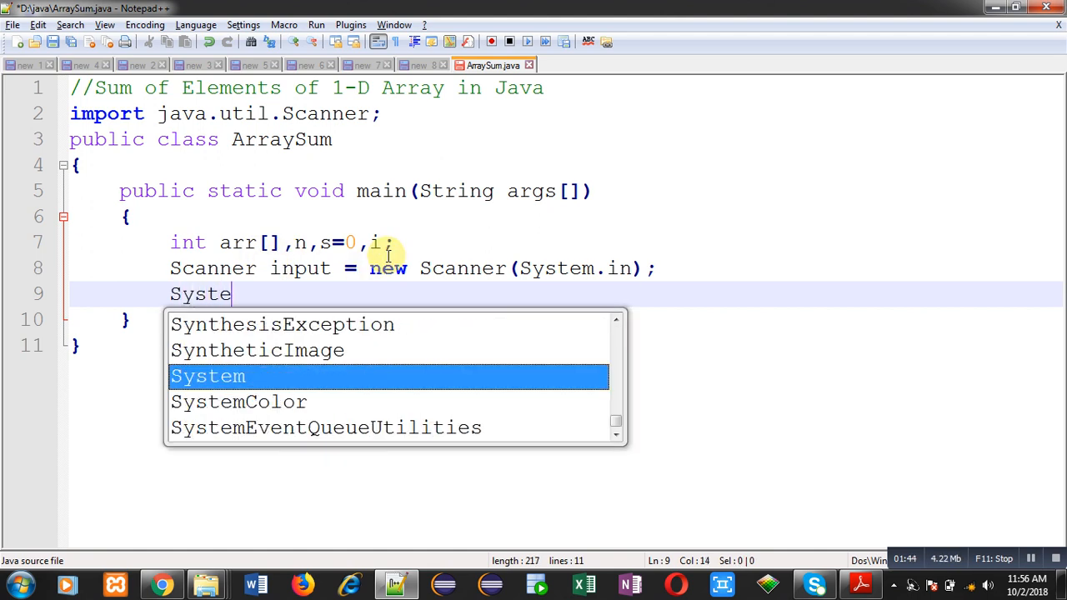
text(m.out)
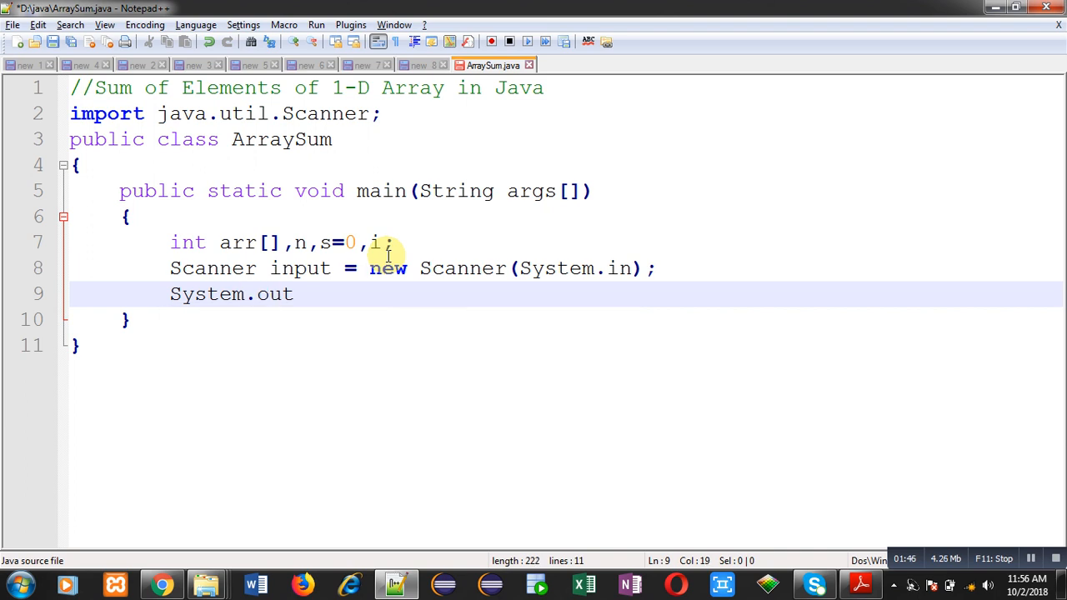
text(.println)
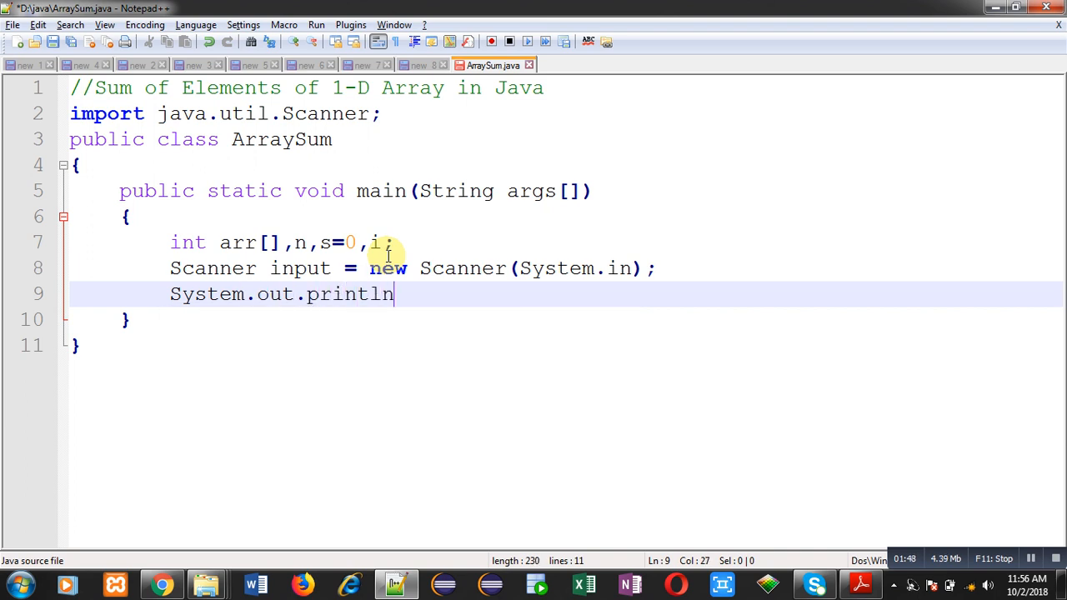
text(("Enter Size of)
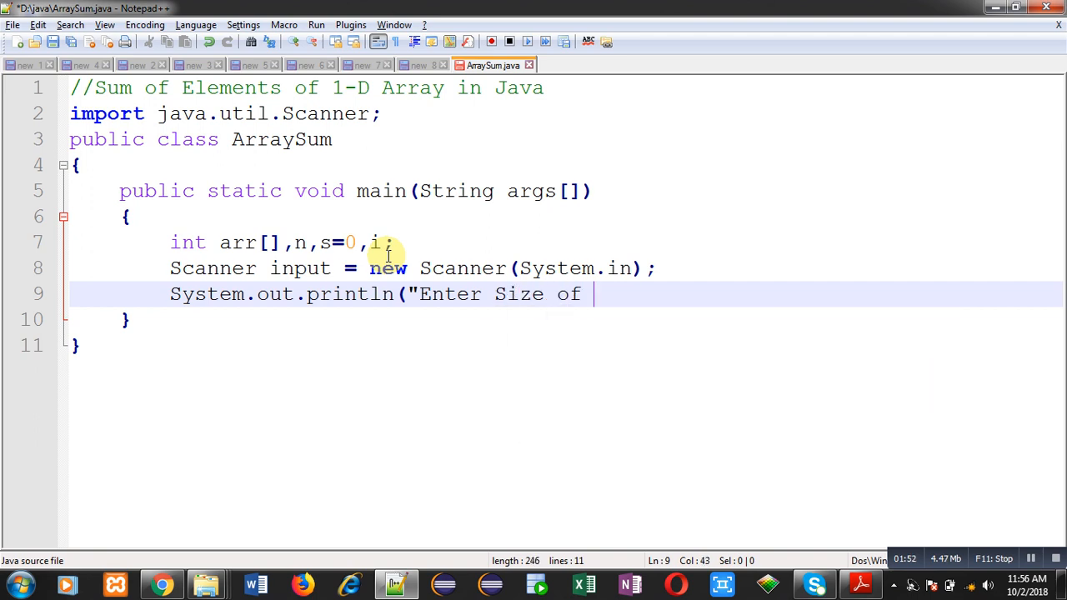
text(Array");)
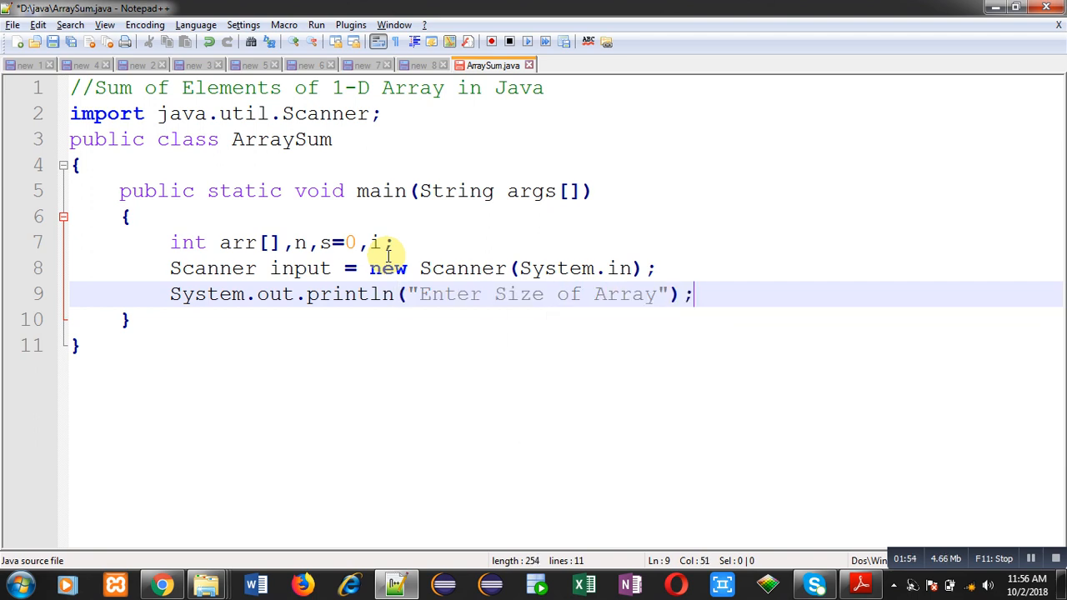
Read the size with n = input.nextInt();.
key(Enter)
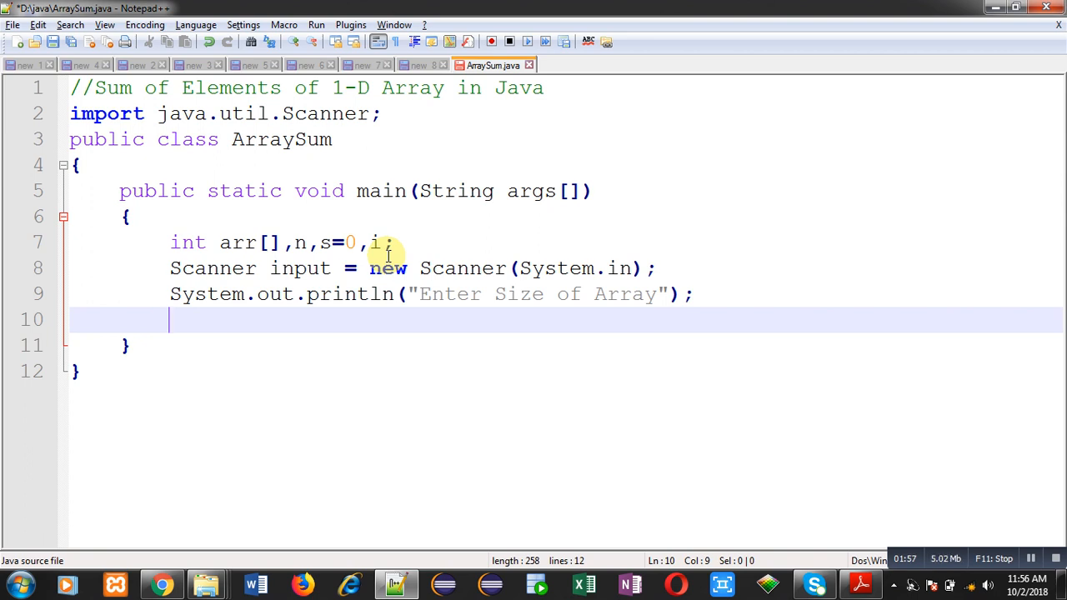
text(n)
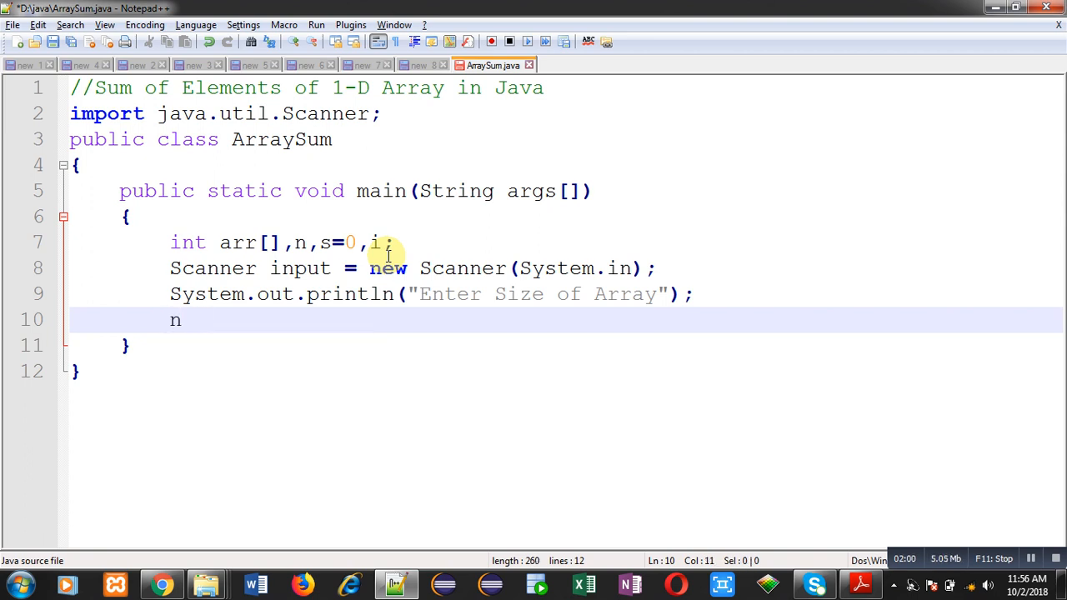
text(= input)
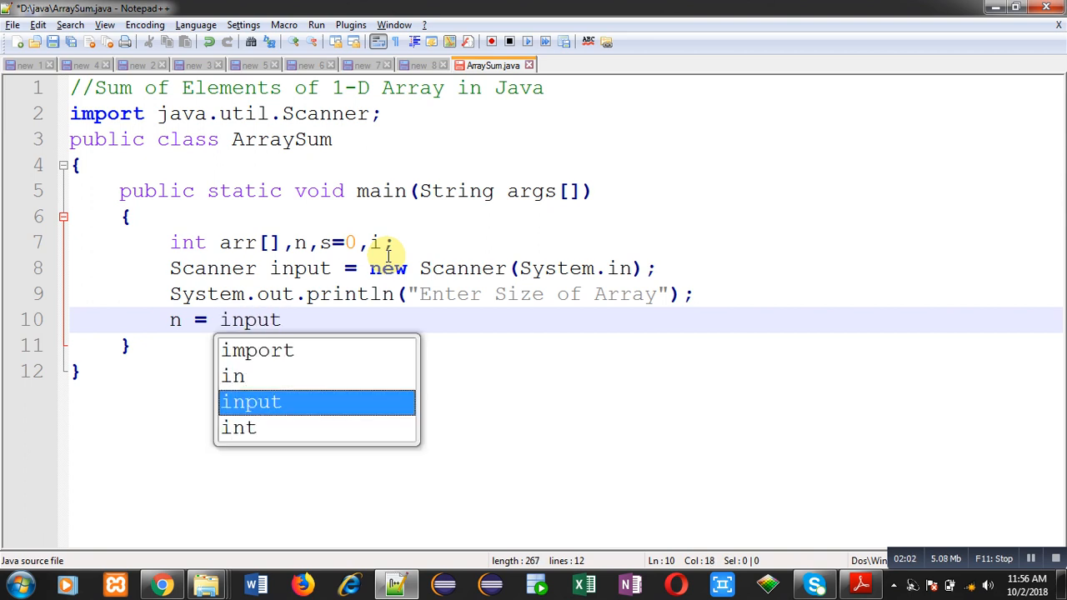
text(.nextInt()
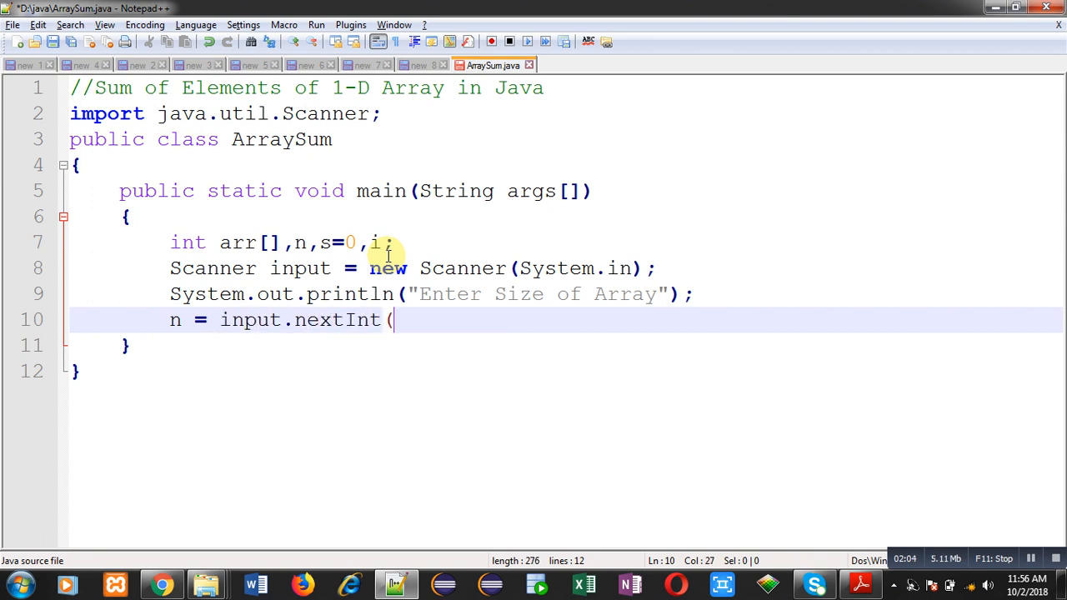
text();)
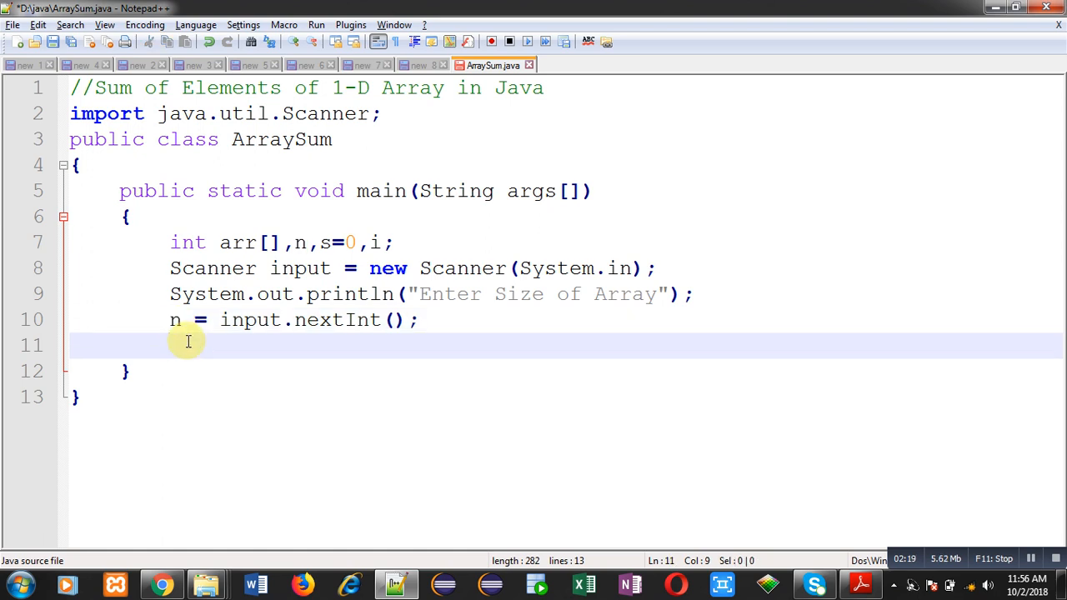
Allocate arr = new int[n]; and begin the "Enter Elements" println.
text(arr)
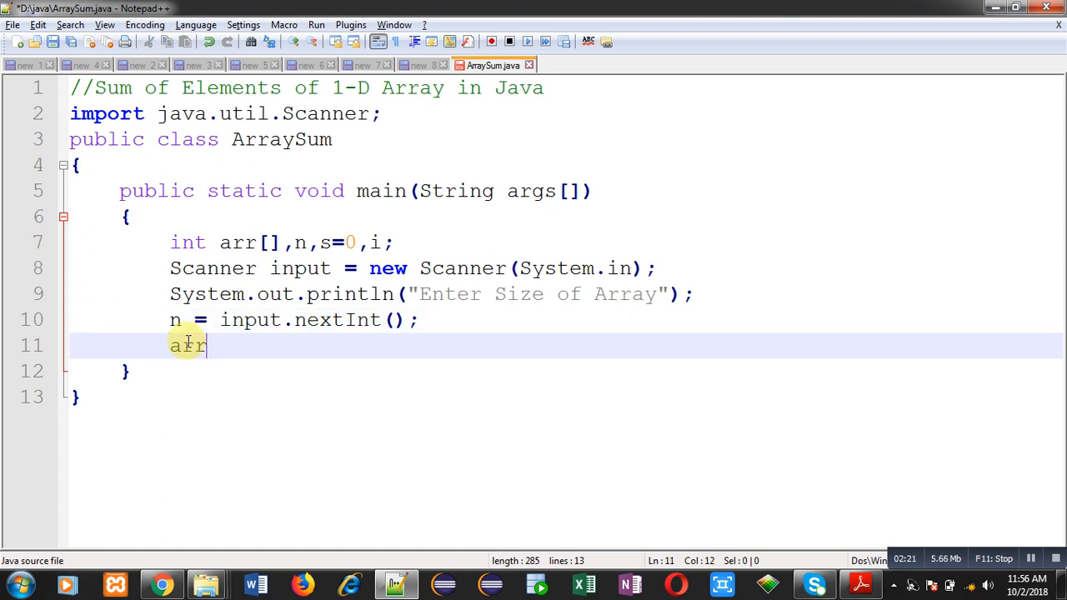
text(= new)
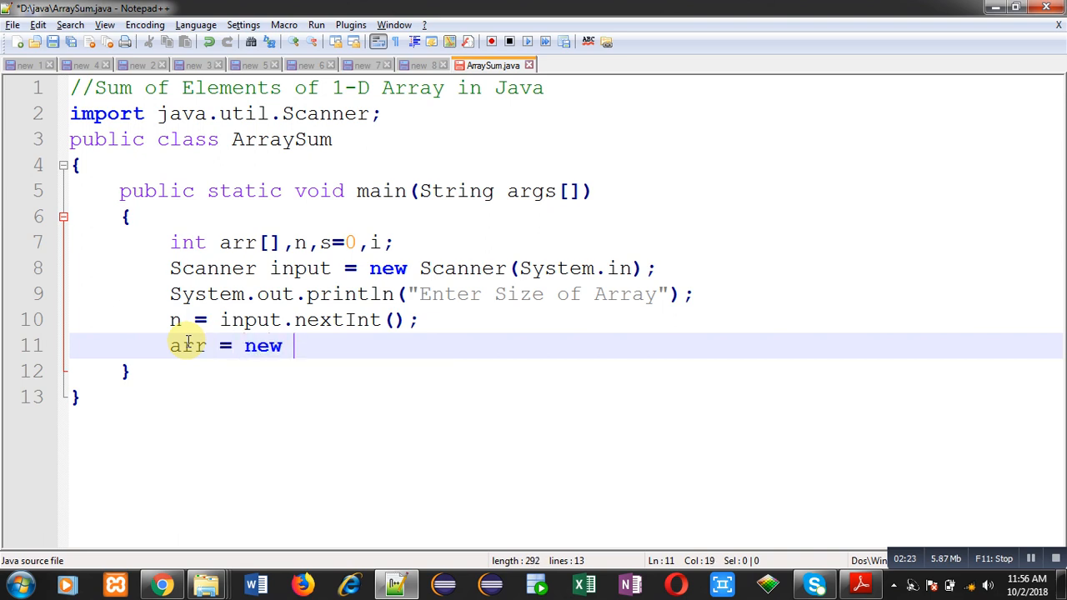
text(int[)
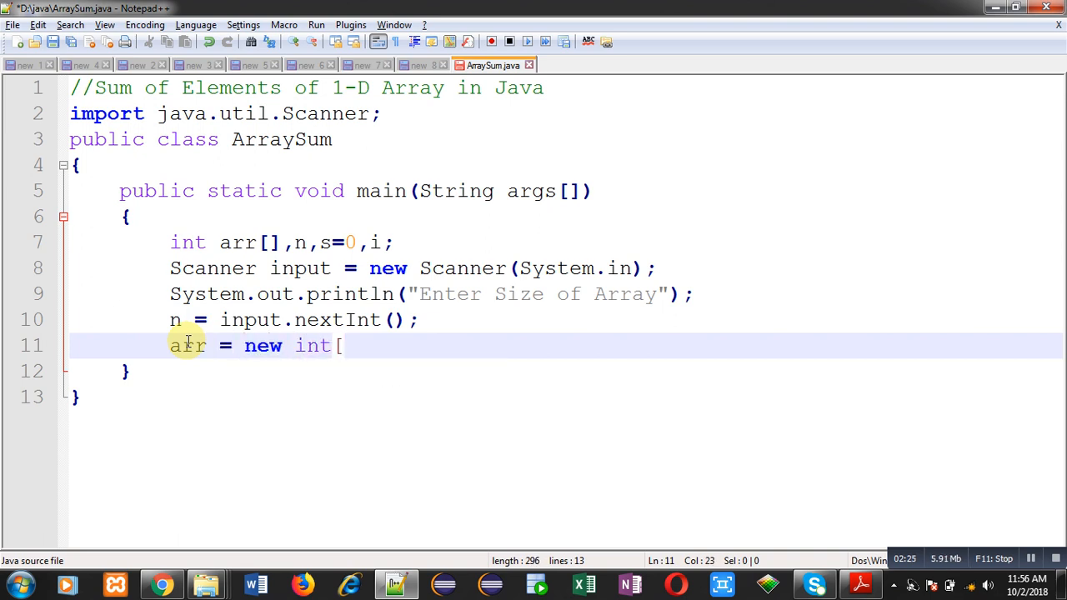
text(n];)
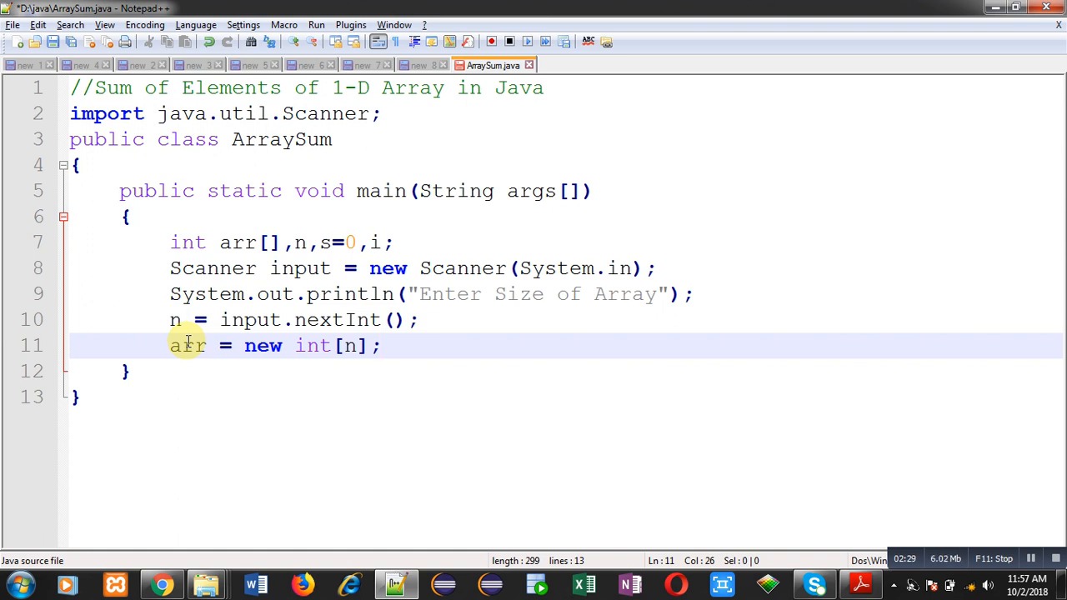
mouse_move(406, 353)
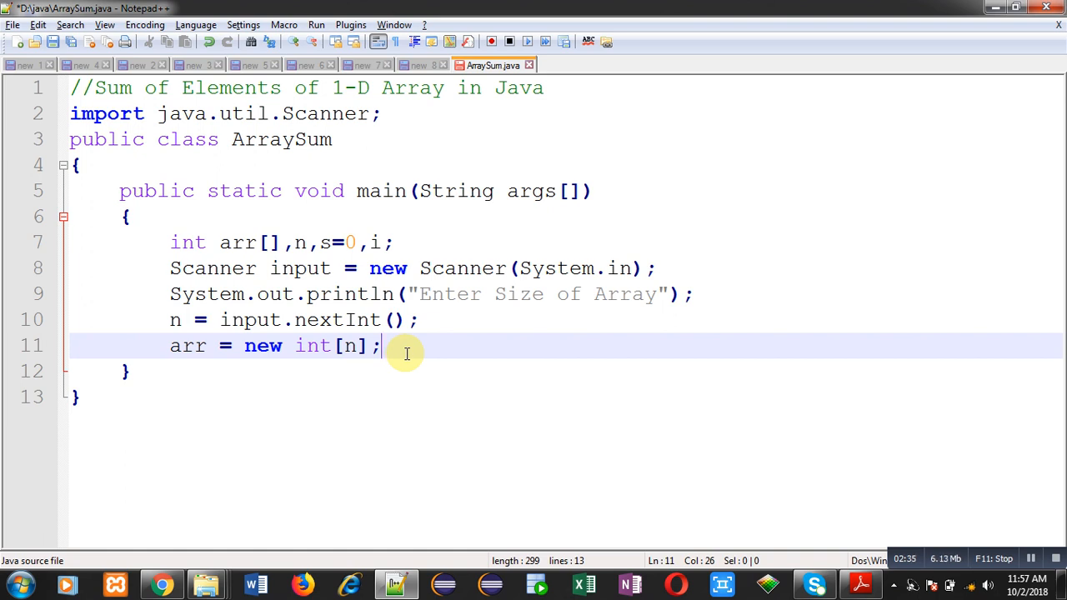
text(Syste)
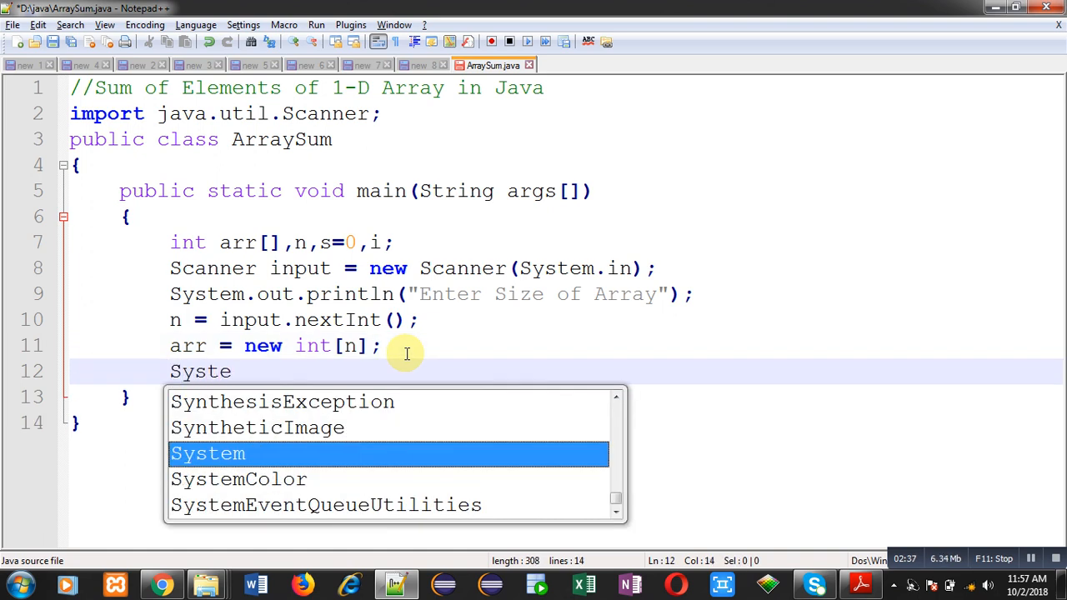
text(m.out.println("Enter Elements");)
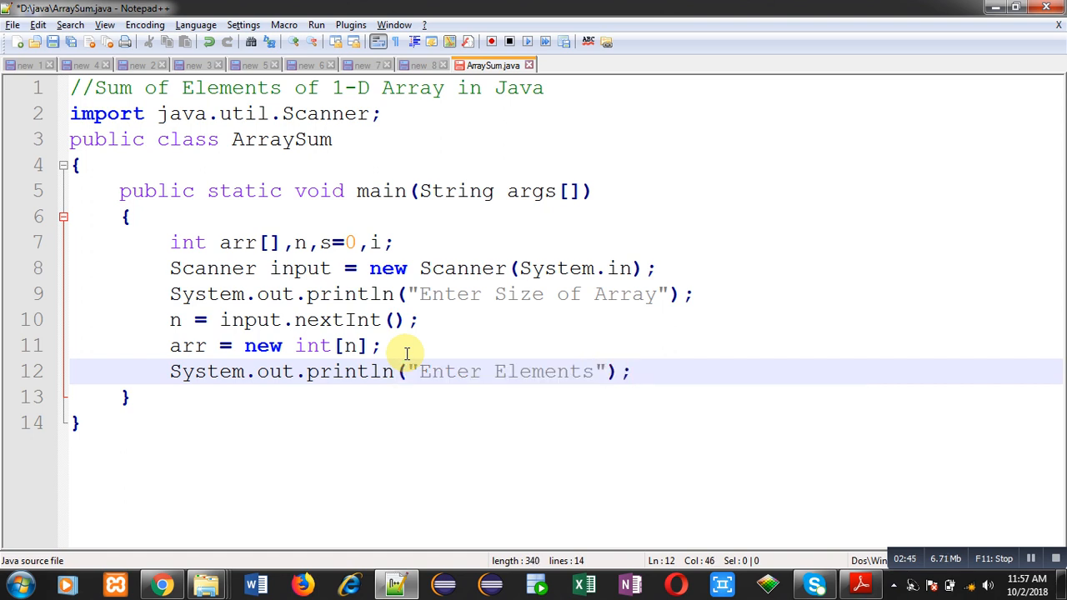
Write the loop header for(i=0;i<arr.length;i++).
key(enter)
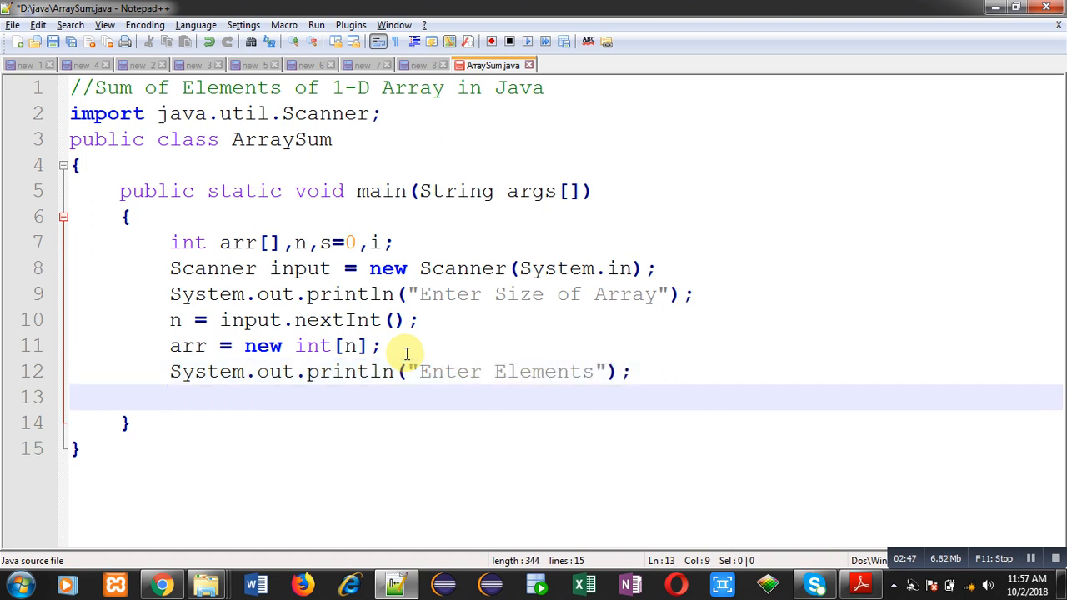
text(for(i=)
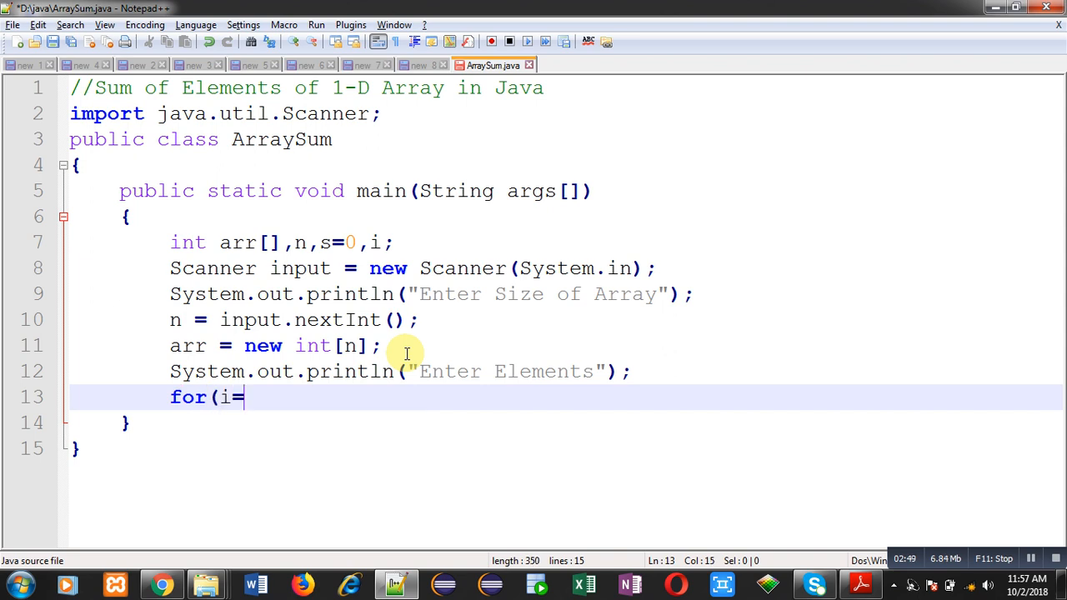
text(0;)
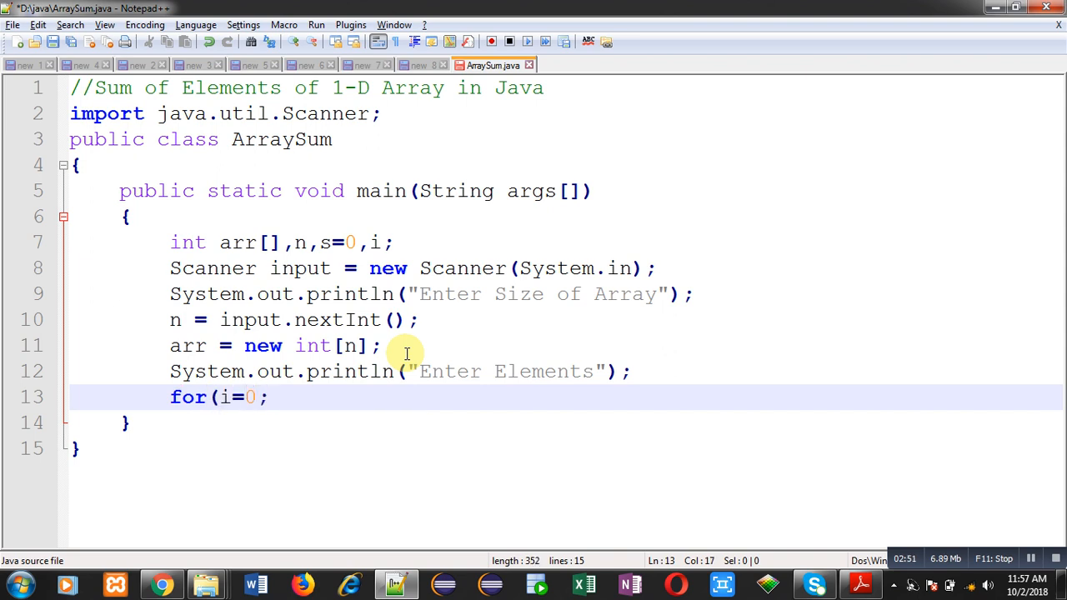
text(i<)
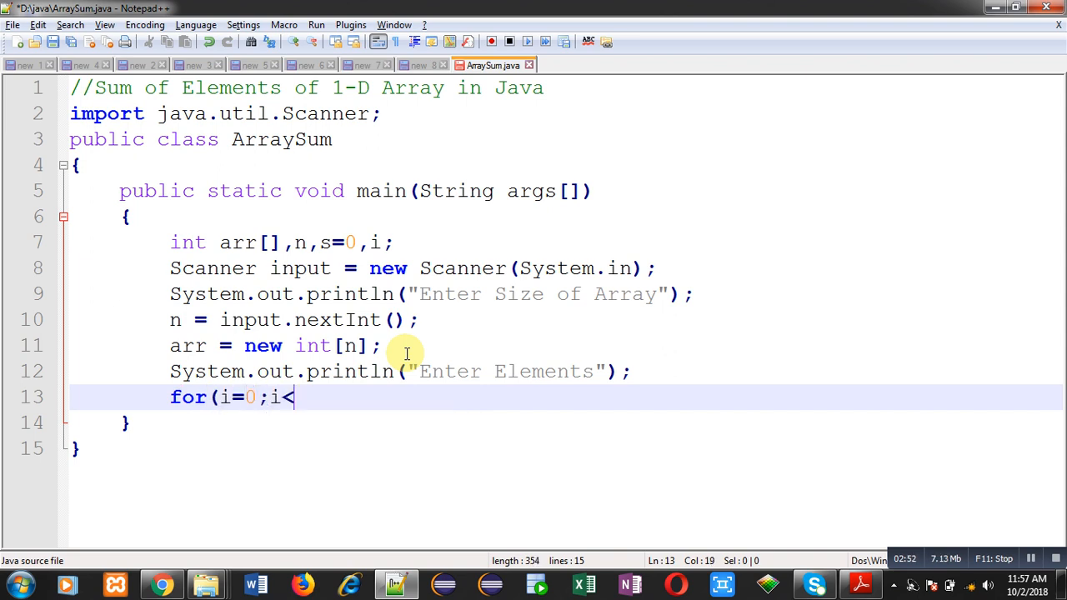
text(arr)
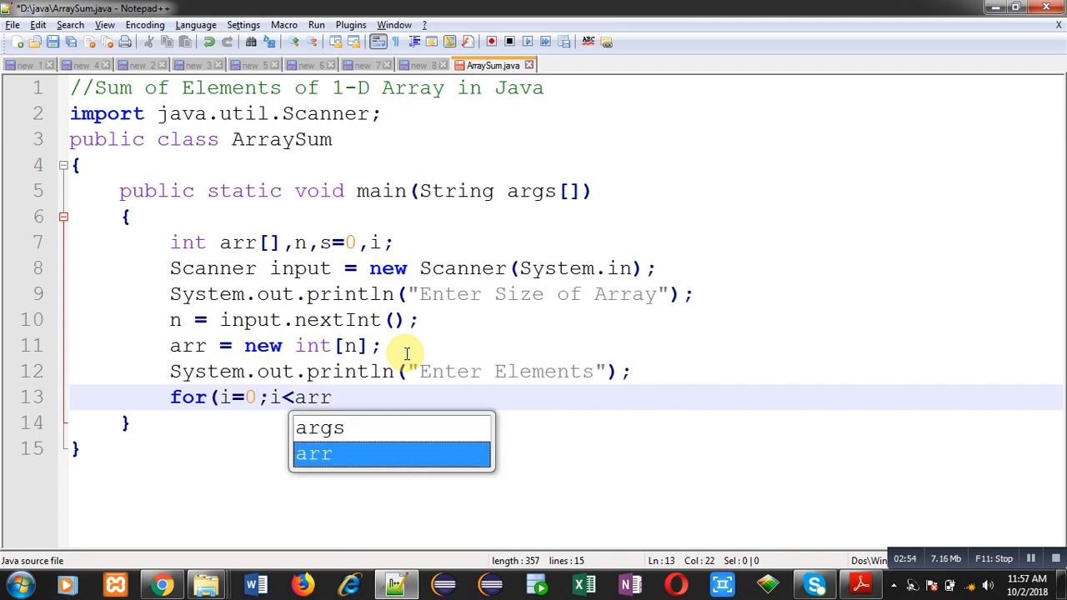
text(.le)
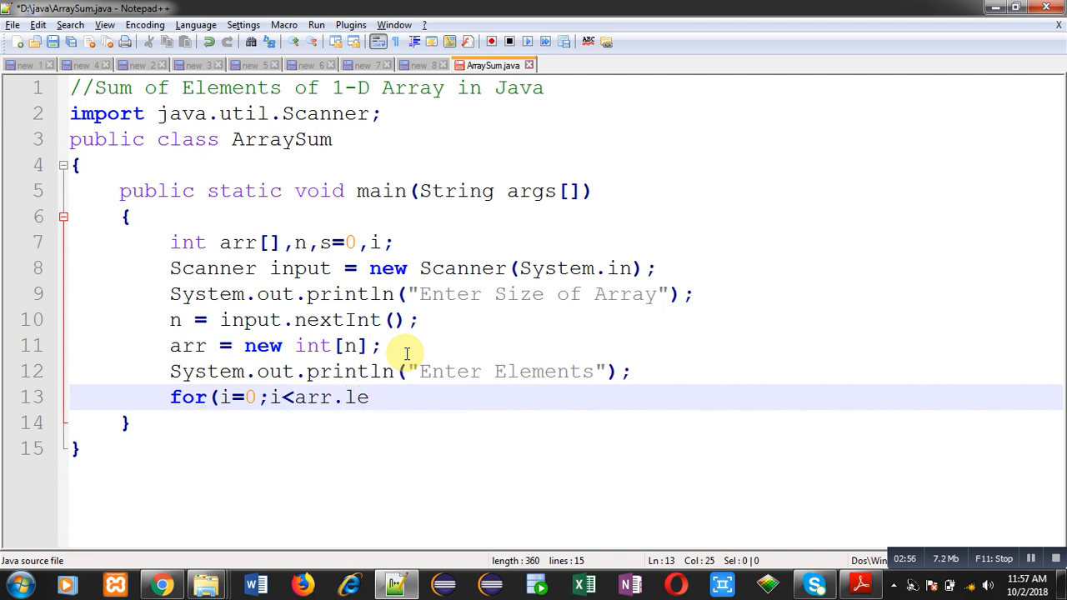
text(ngth)
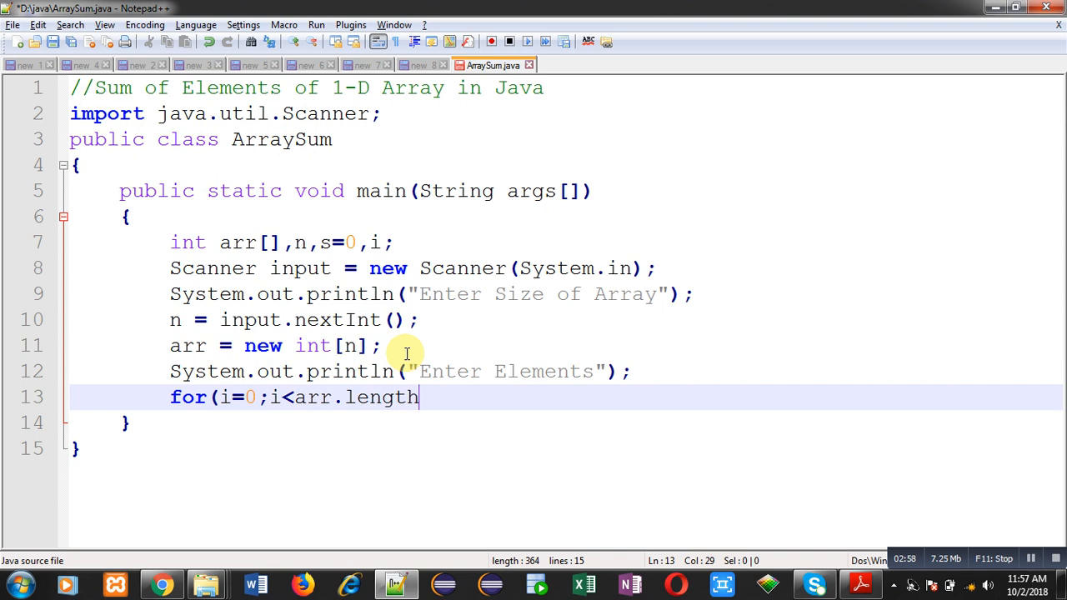
text(;i++)
text({)
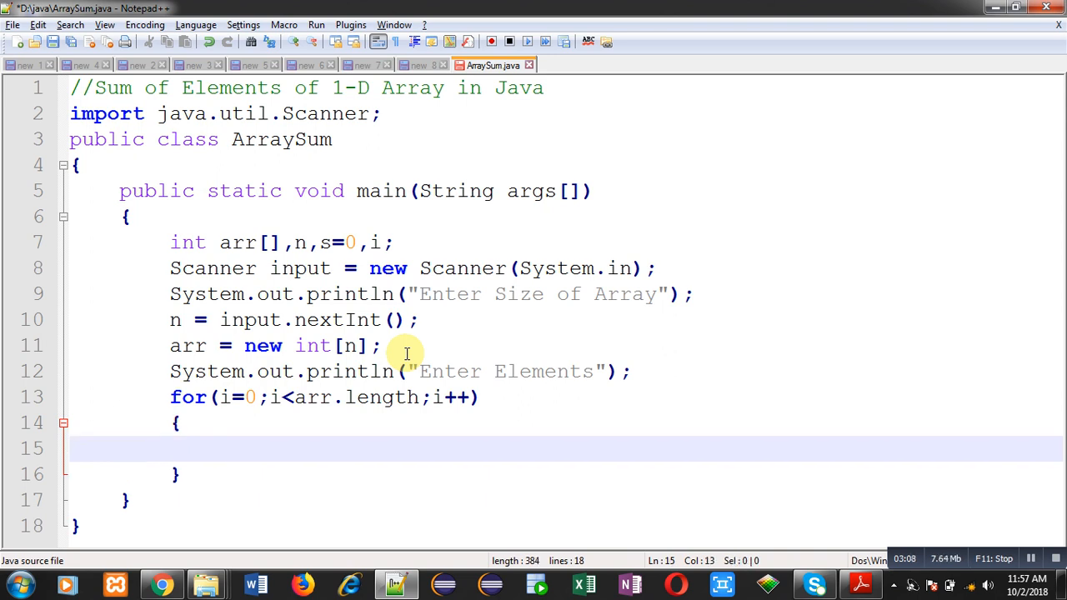
In the loop body, read each element with arr[i] = input.nextInt();.
text(arr[)
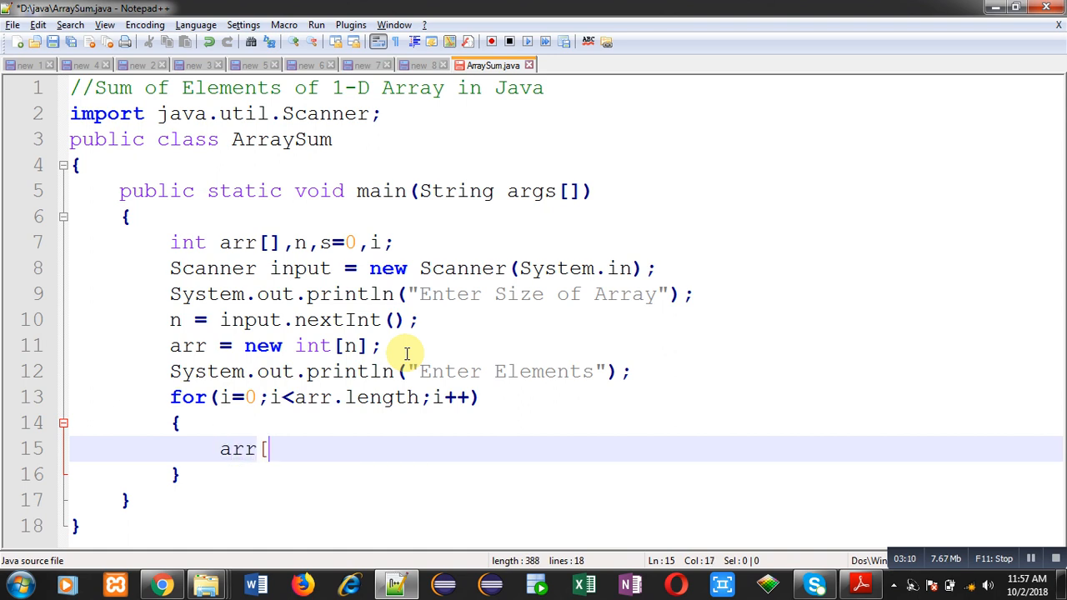
text(i] =)
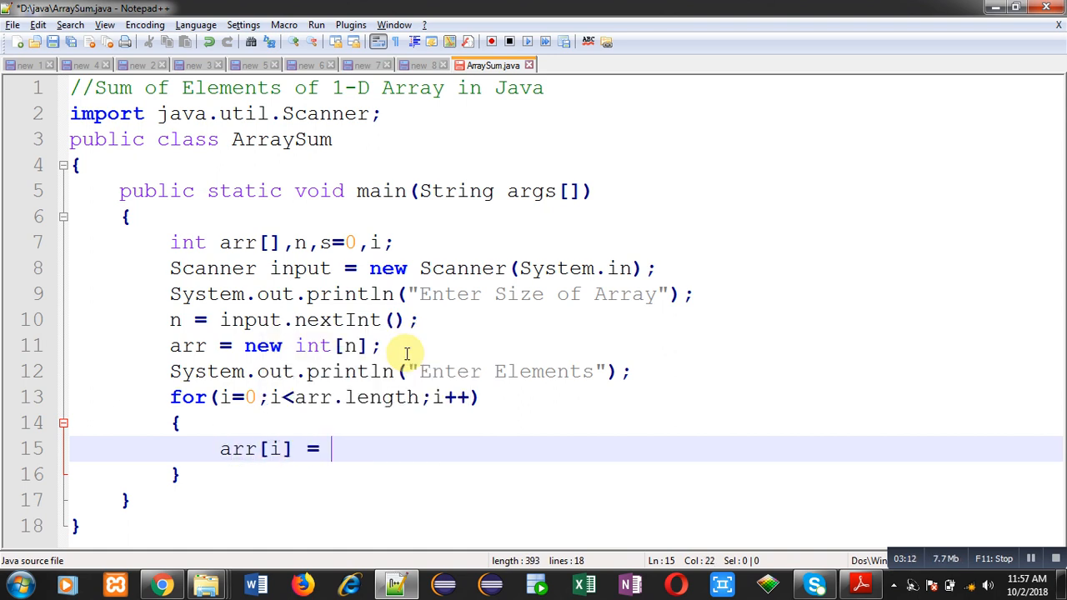
text(input.)
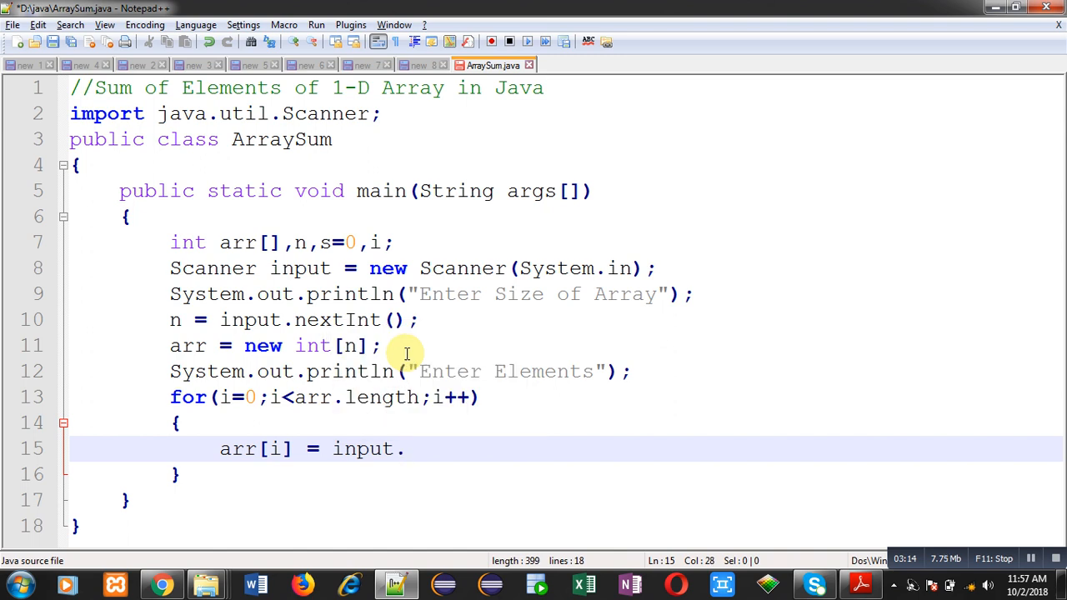
text(nextInt()
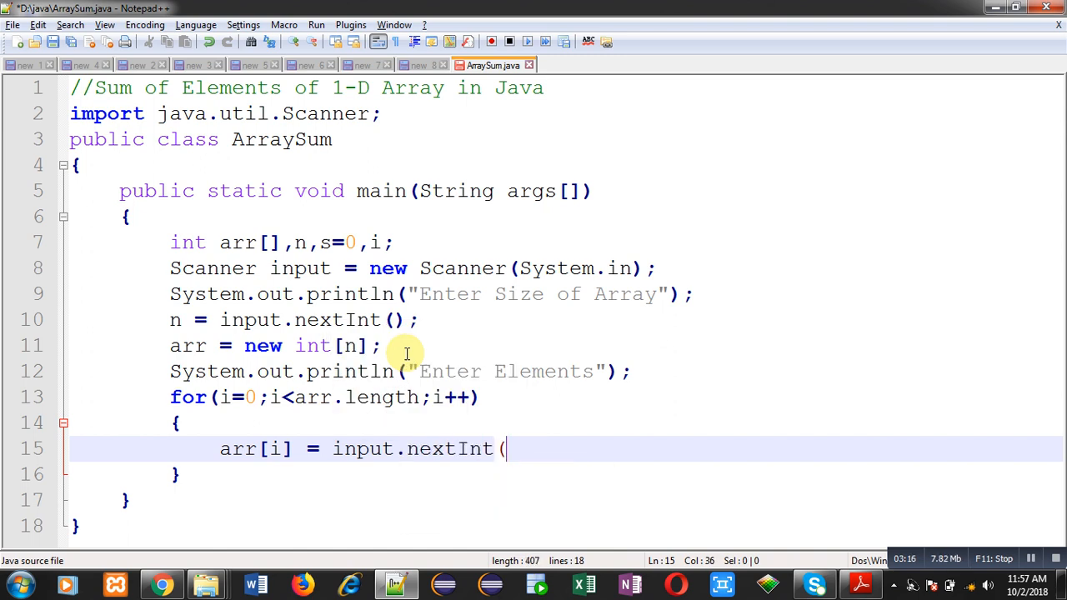
text();)
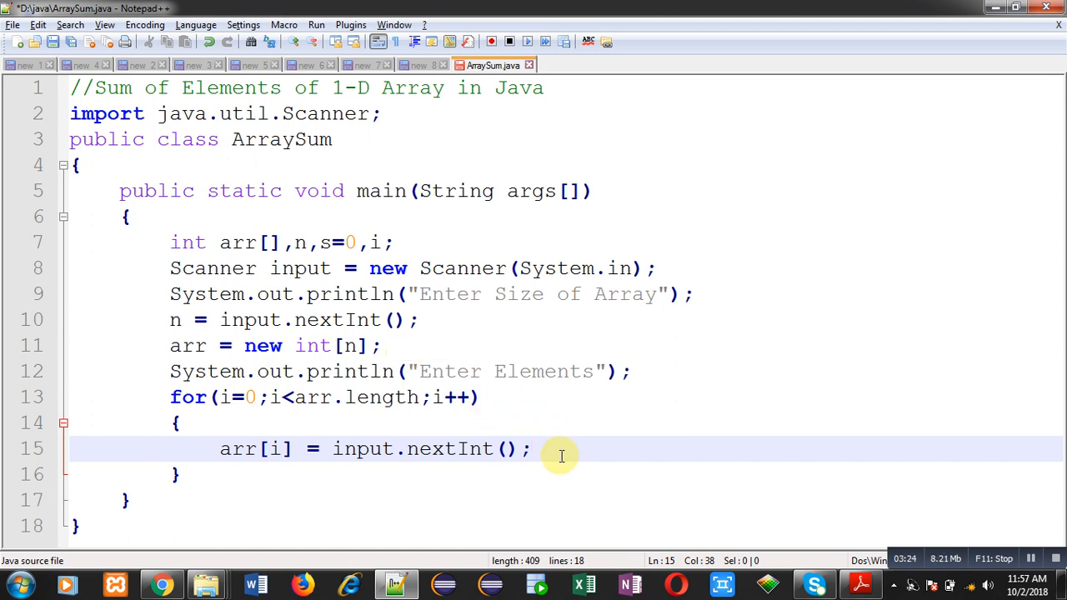
mouse_move(521, 456)
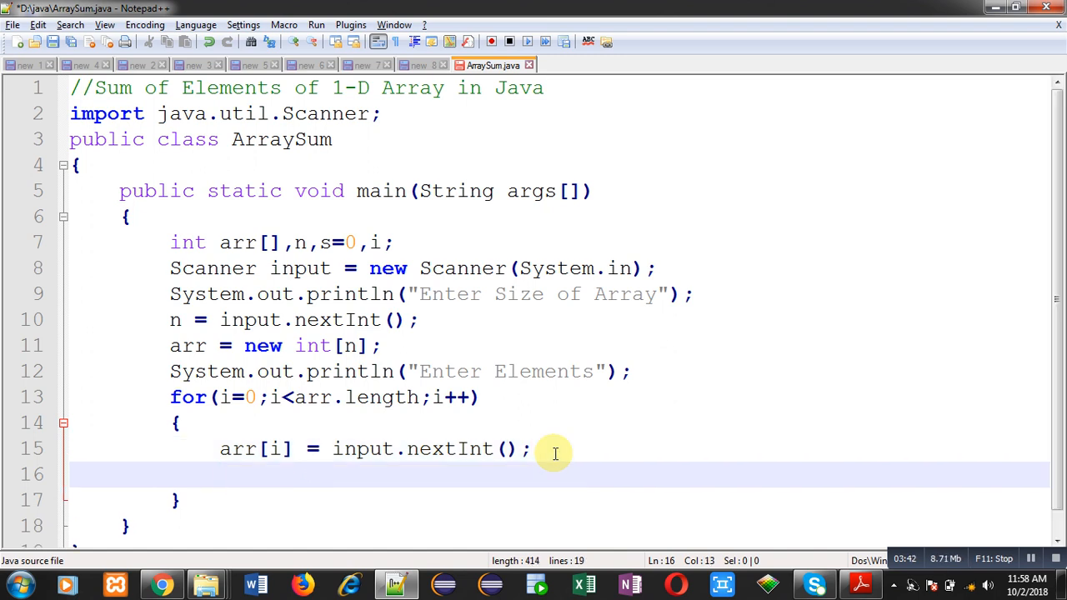
Accumulate the total in the loop with s = s + arr[i];.
text(s =)
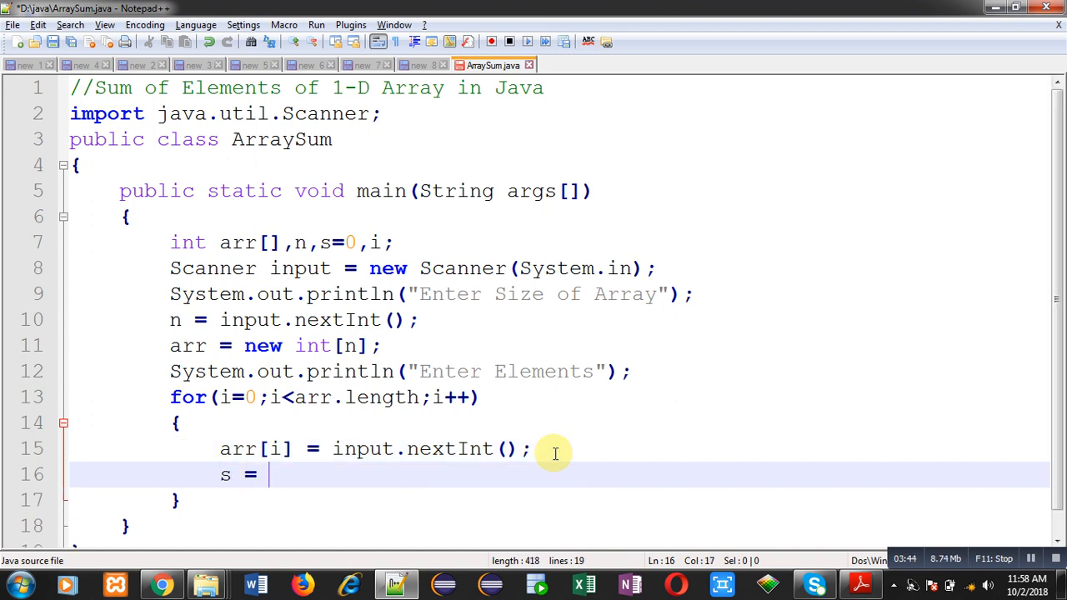
text(s +)
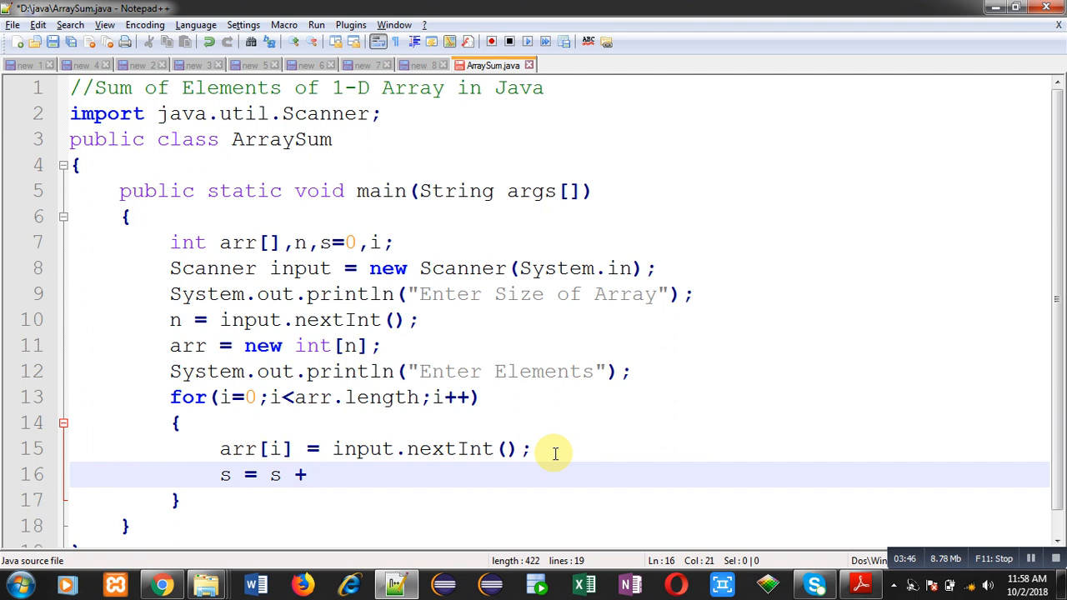
text(arr[i];)
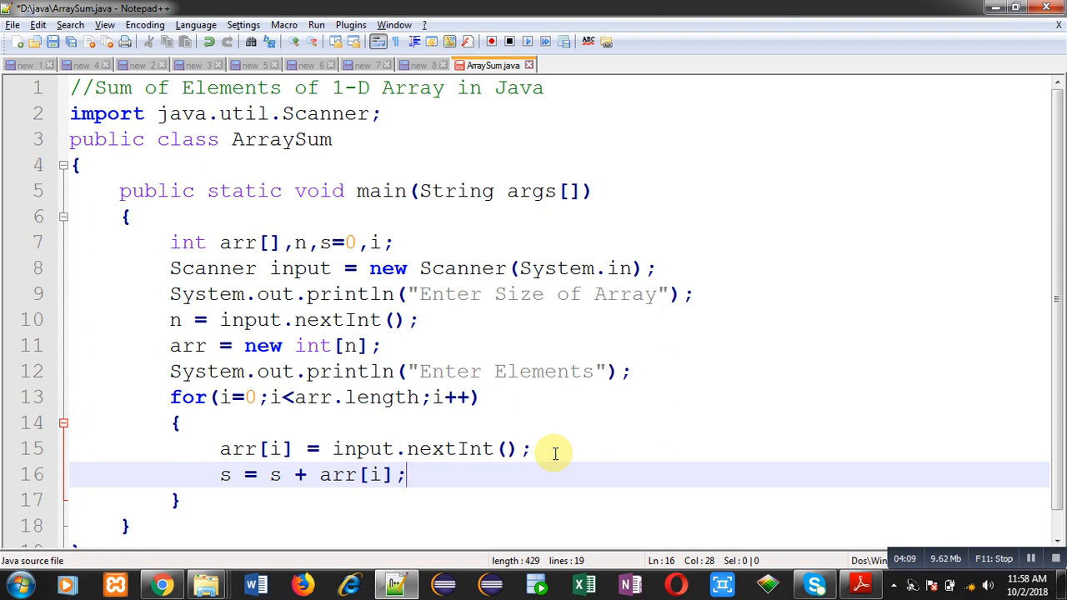
After the loop add System.out.println("Sum = " + s); and save the file.
key(Enter)
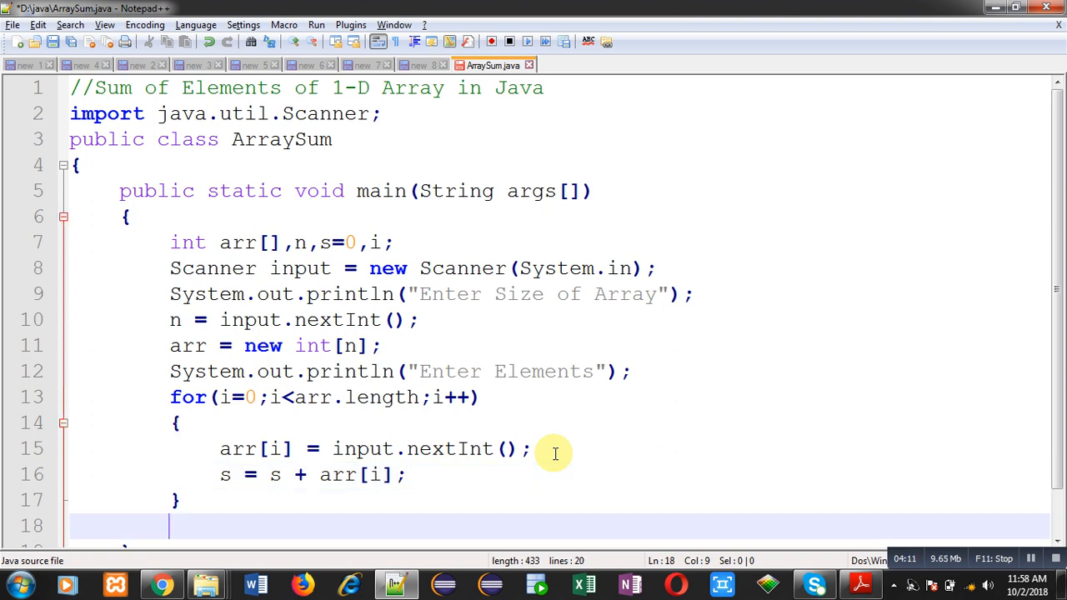
text(System.)
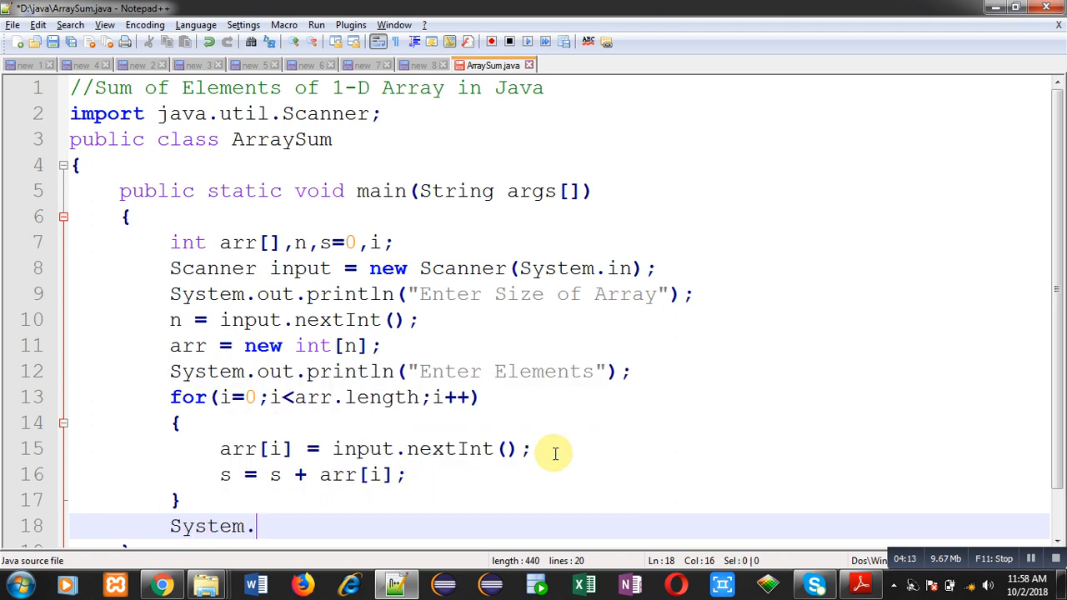
text(println("Sum =)
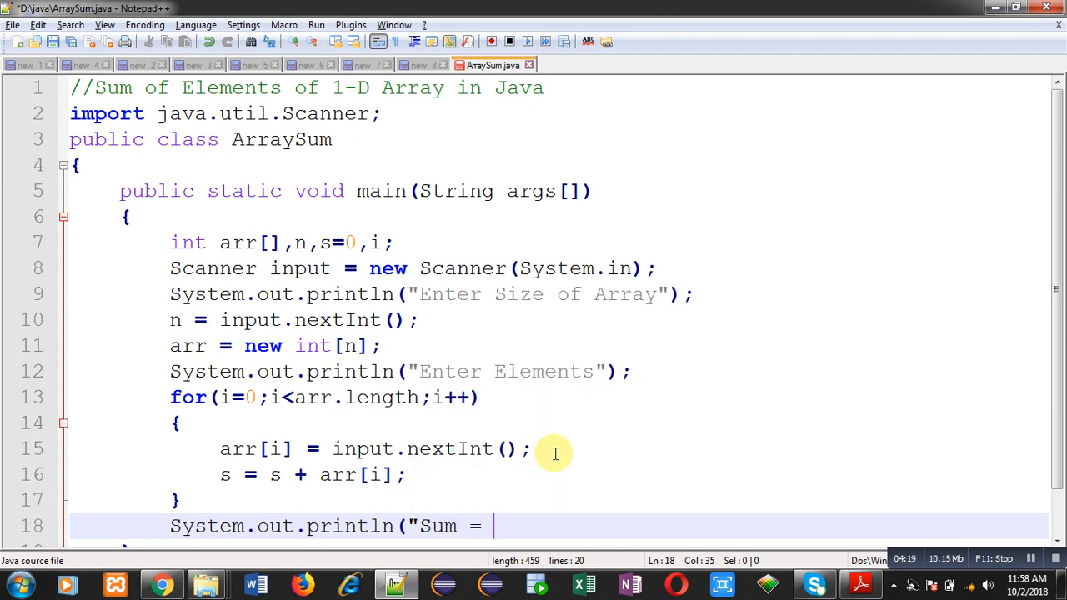
text(" + s)
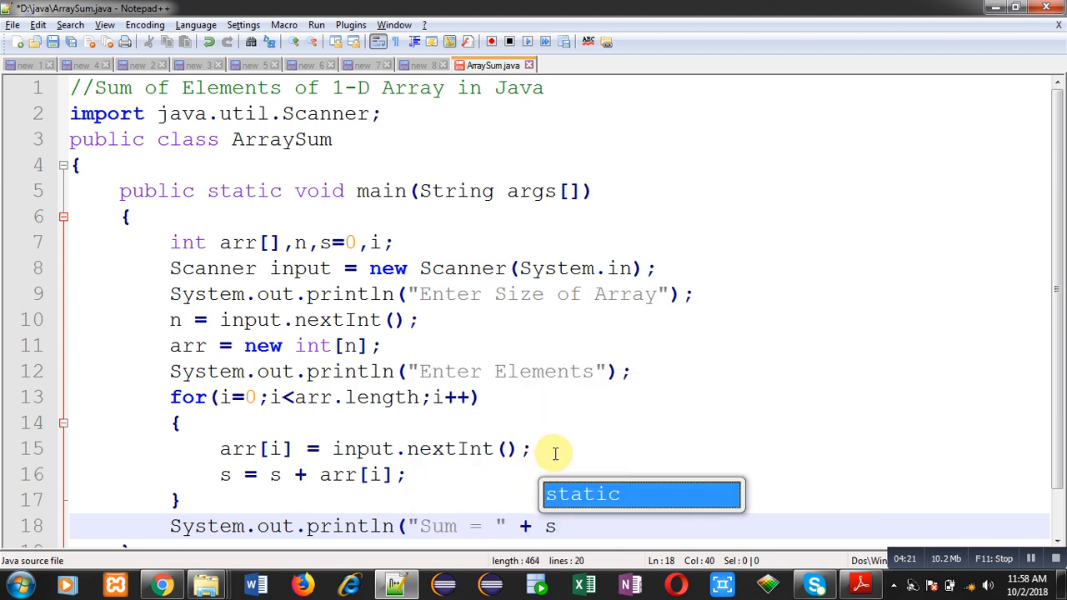
text();)
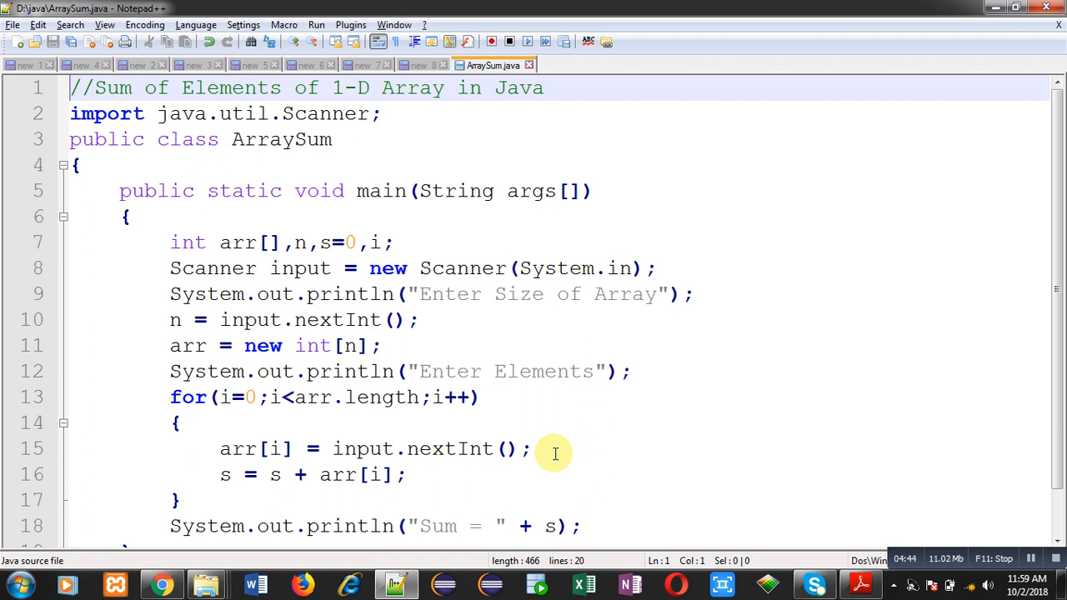
mouse_move(484, 75)
text(cd)
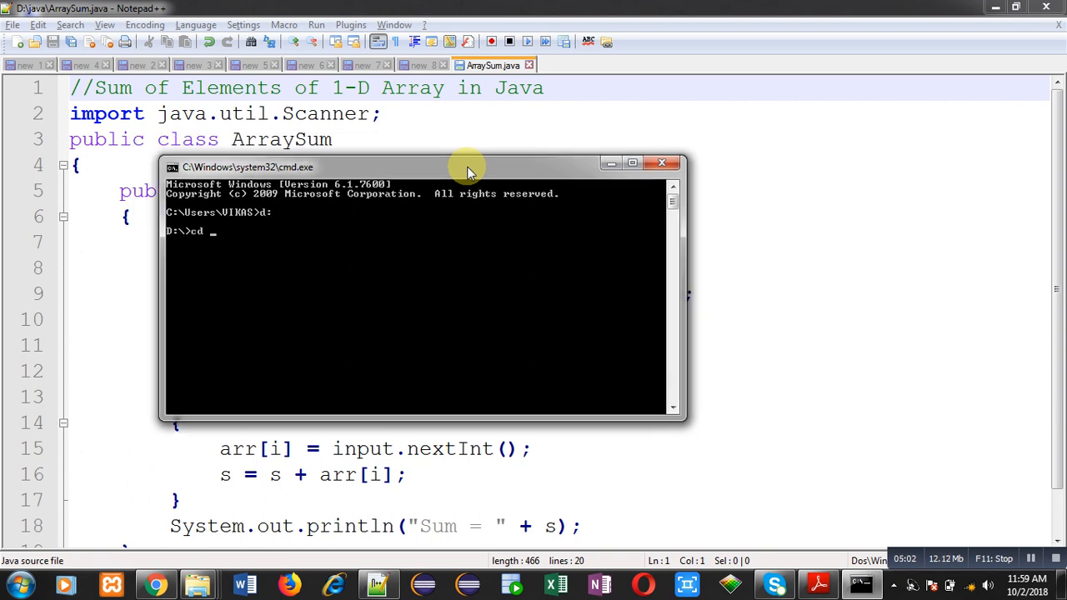
Change to D:\java and compile with javac ArraySum.java.
text(java)
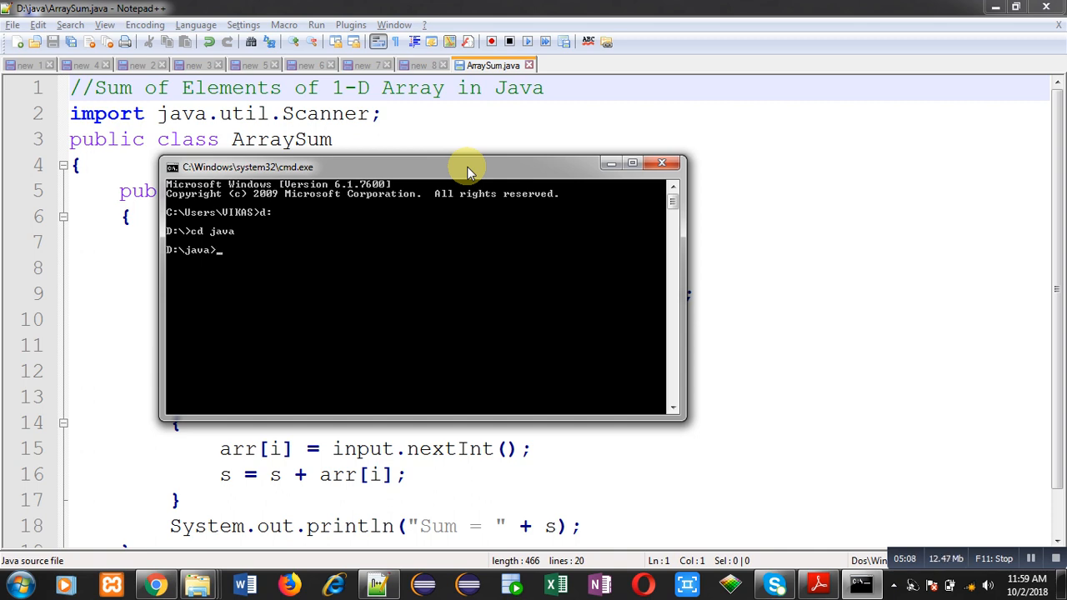
text(javac)
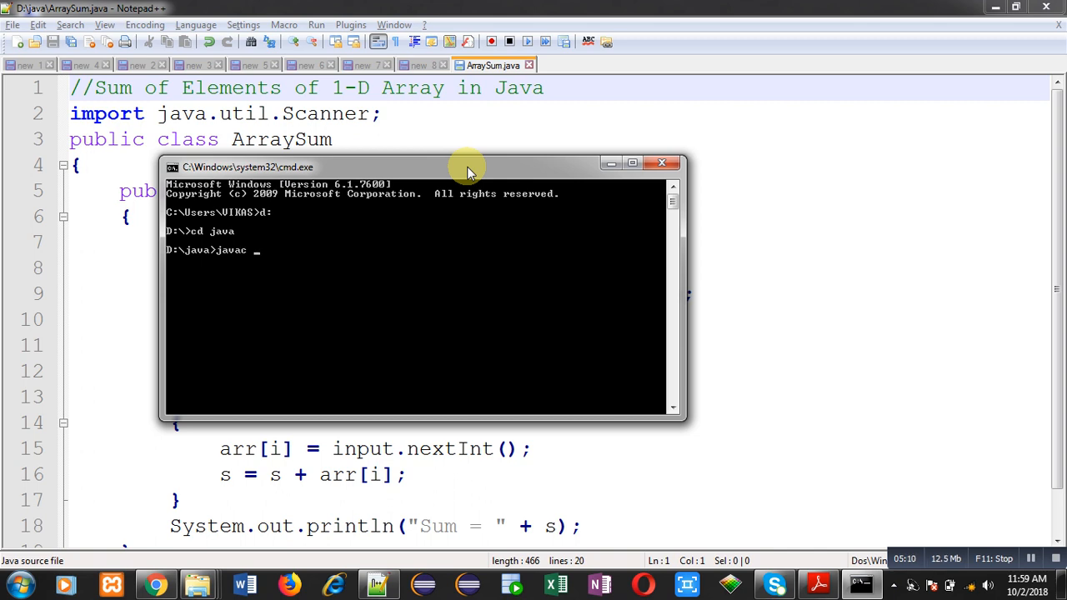
text(ArraySum.java)
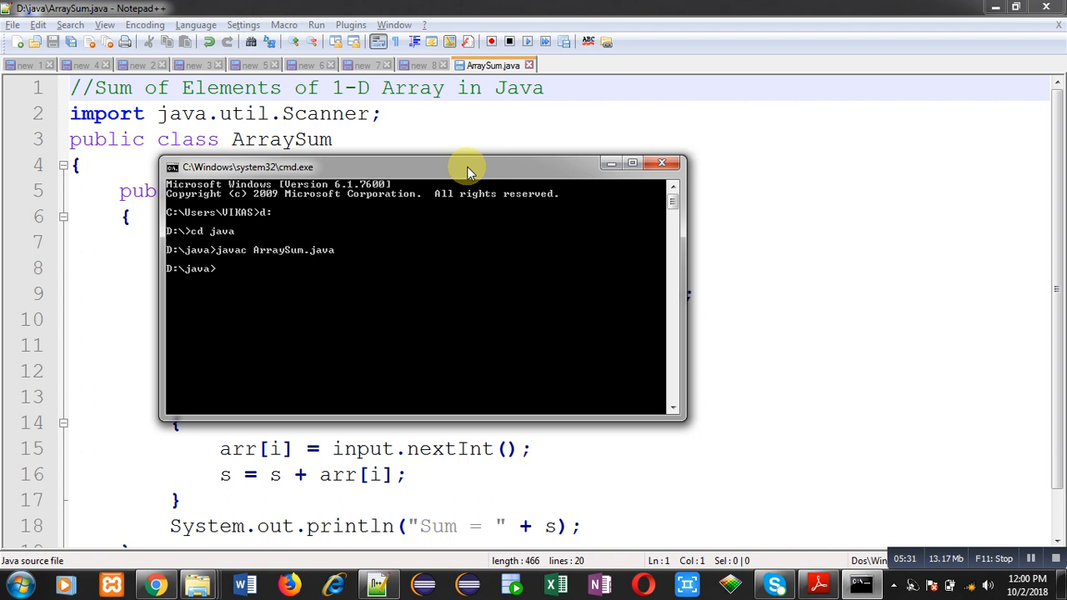
Run java ArraySum with size 5 and elements 1 to 5, getting Sum = 15.
text(java ArraySum)
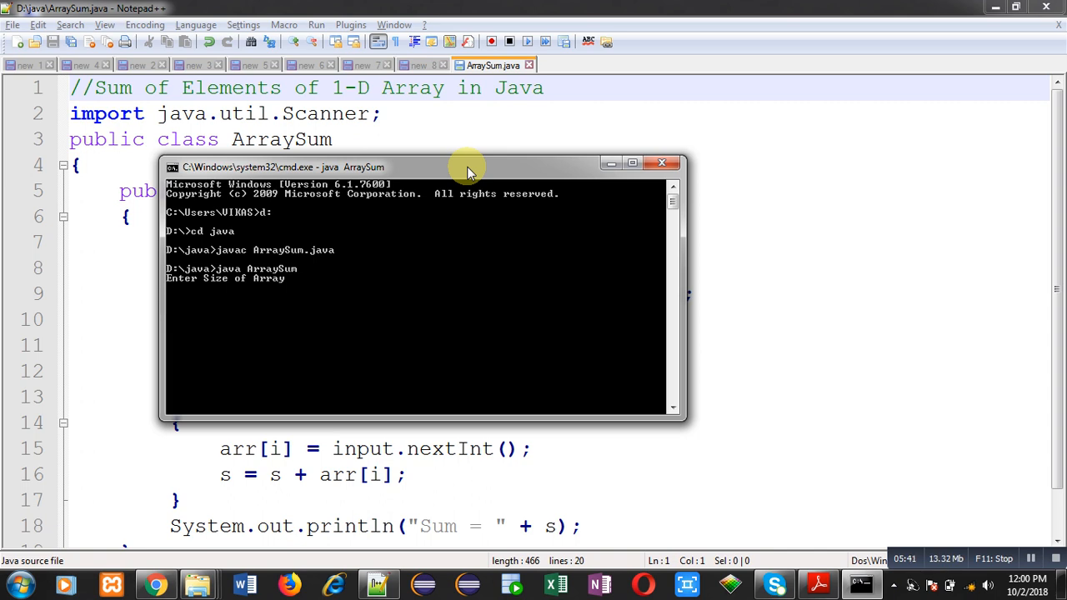
text(5)
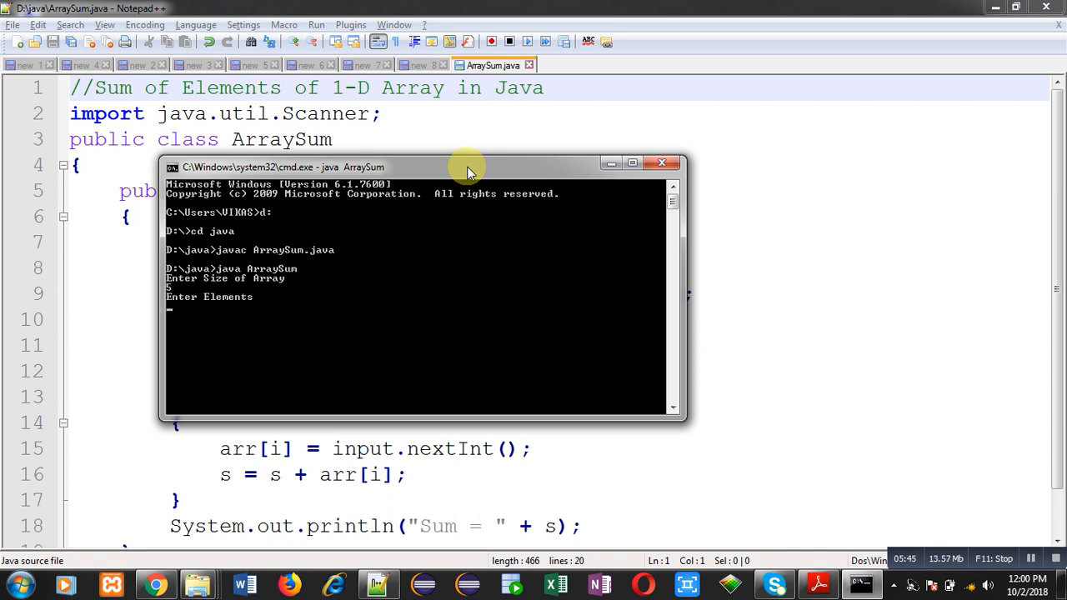
text(1)
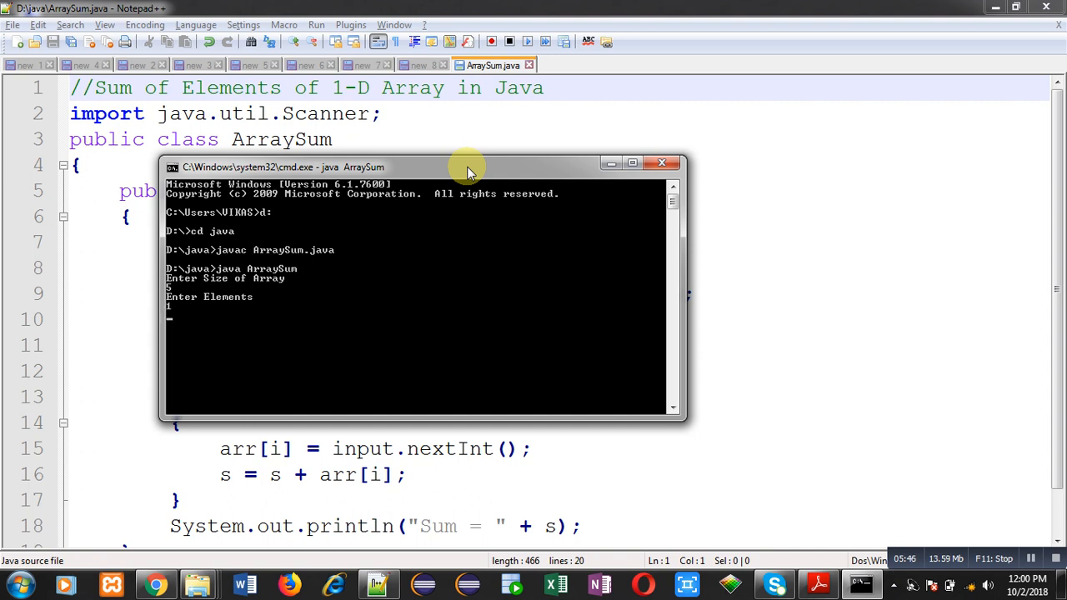
text(2)
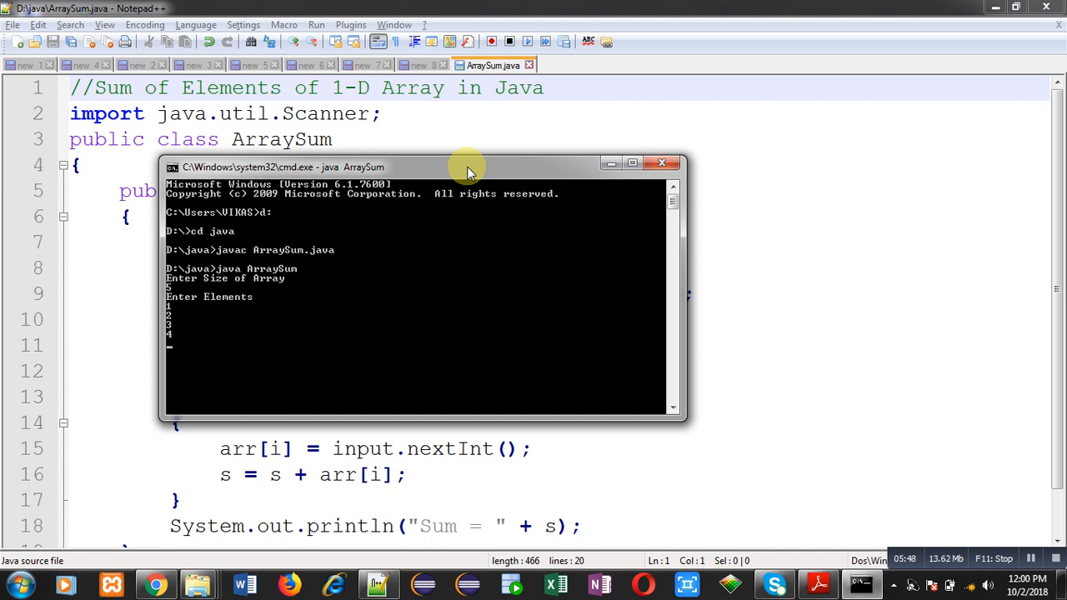
text(5)
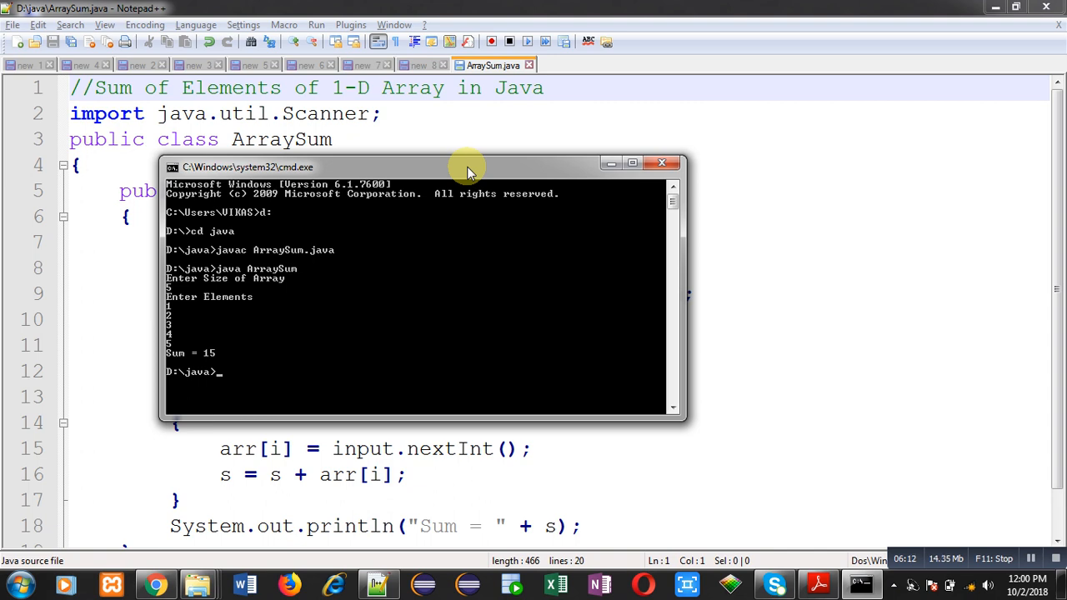
Run java ArraySum again with size 10, entering 1s as the elements.
text(java ArraySum)
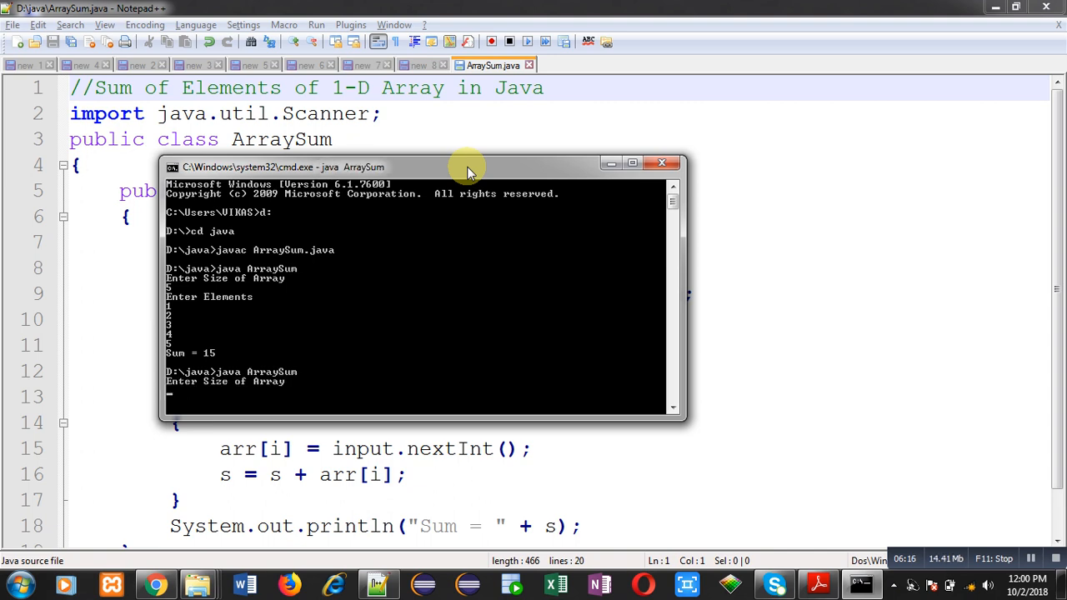
text(10)
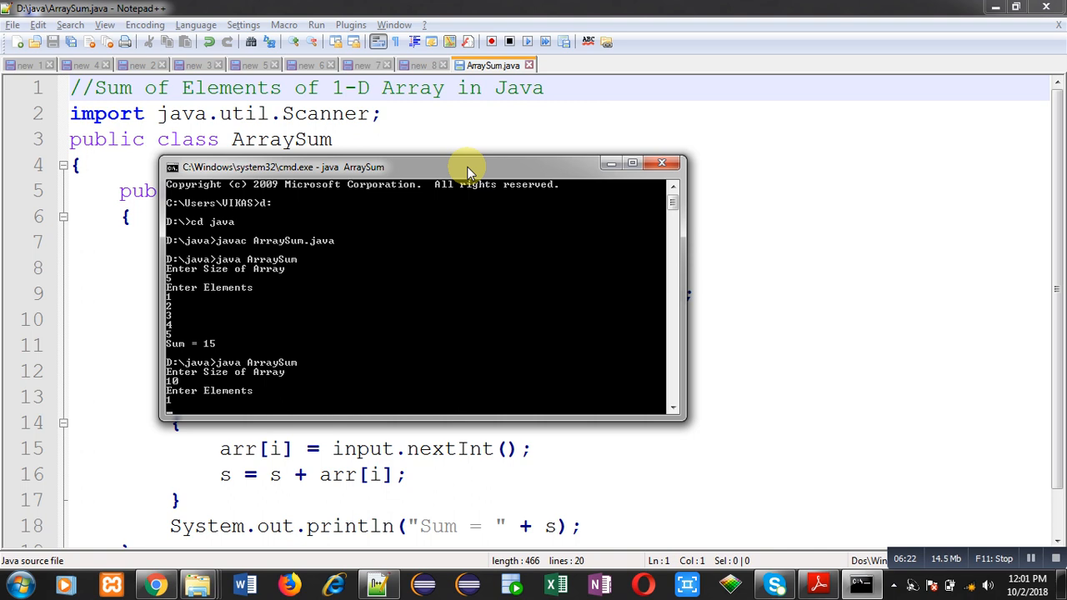
text(1)
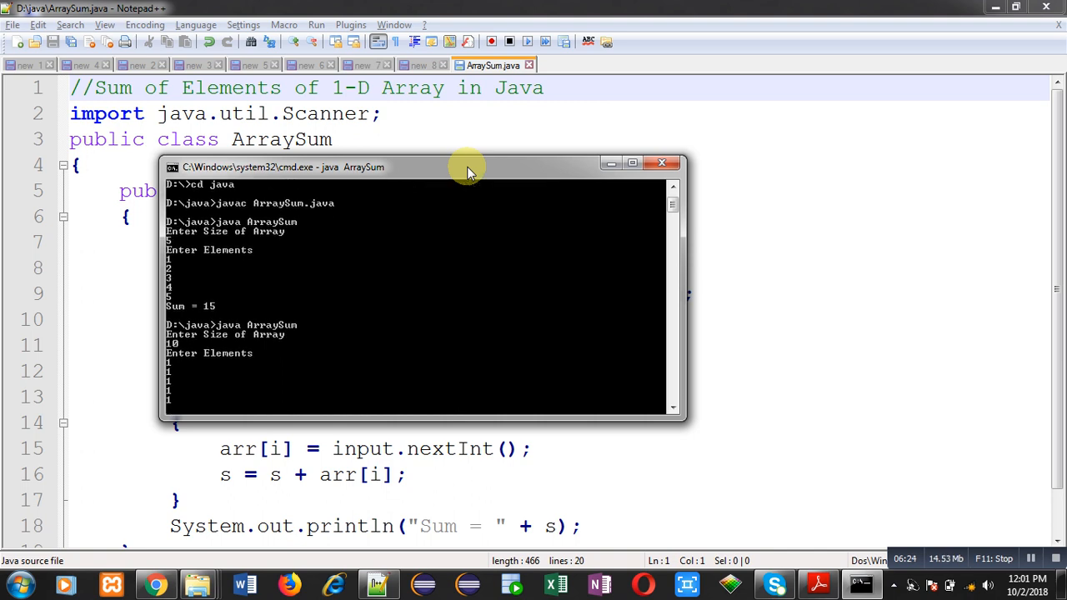
text(1)
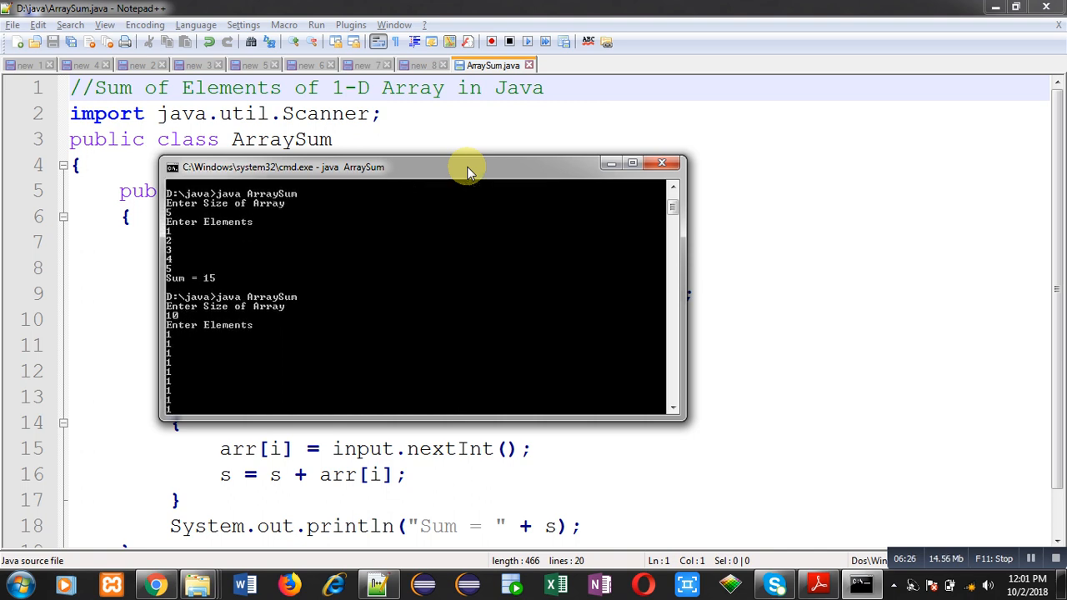